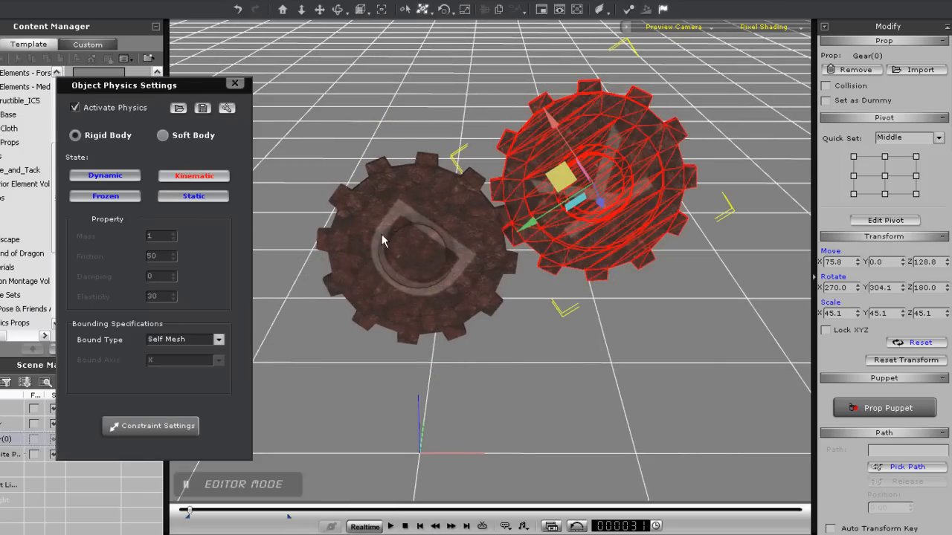
- Inspect the D gear's physics state and scrub through the K gear's keyframed rotation
{"action": "left_click", "coordinate": [105, 176]}
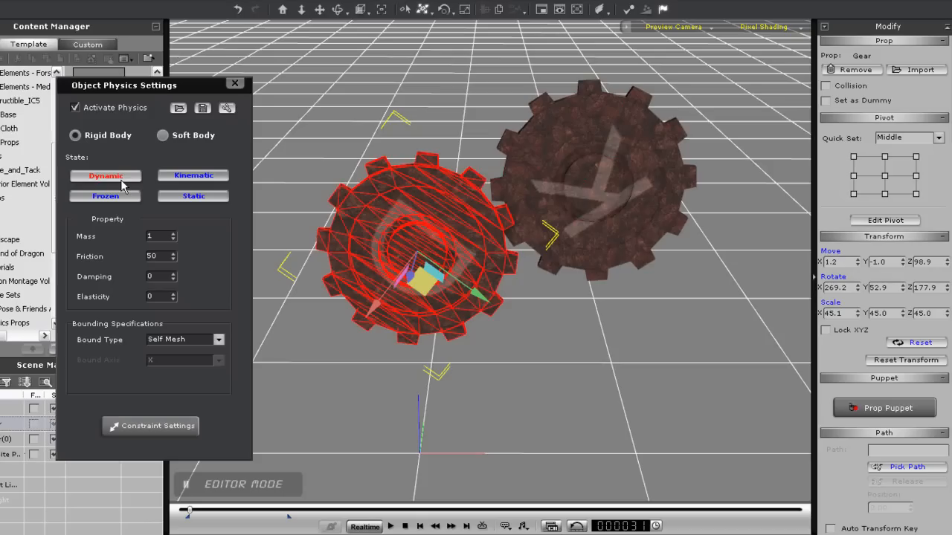
{"action": "mouse_move", "coordinate": [221, 284]}
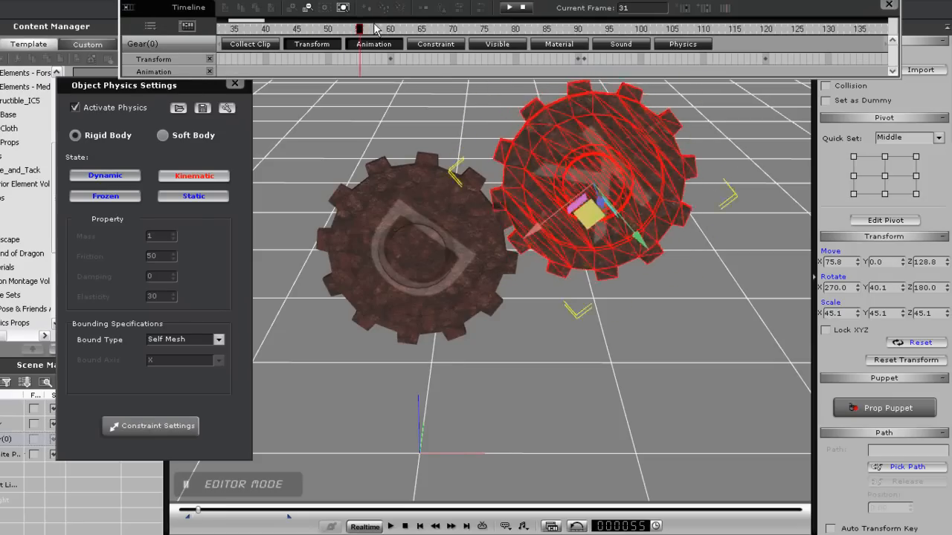
{"action": "left_click_drag", "start_coordinate": [360, 28], "coordinate": [577, 29]}
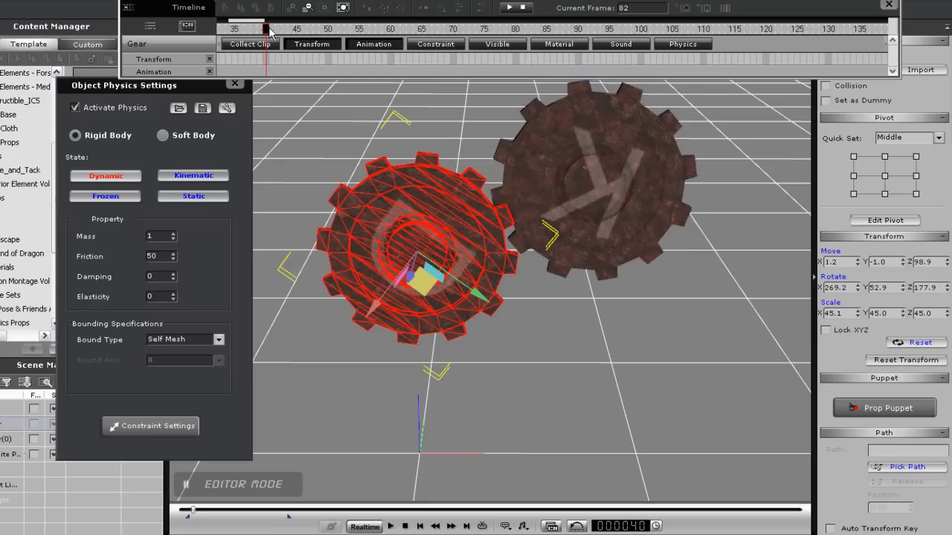
{"action": "left_click_drag", "start_coordinate": [266, 29], "coordinate": [305, 29]}
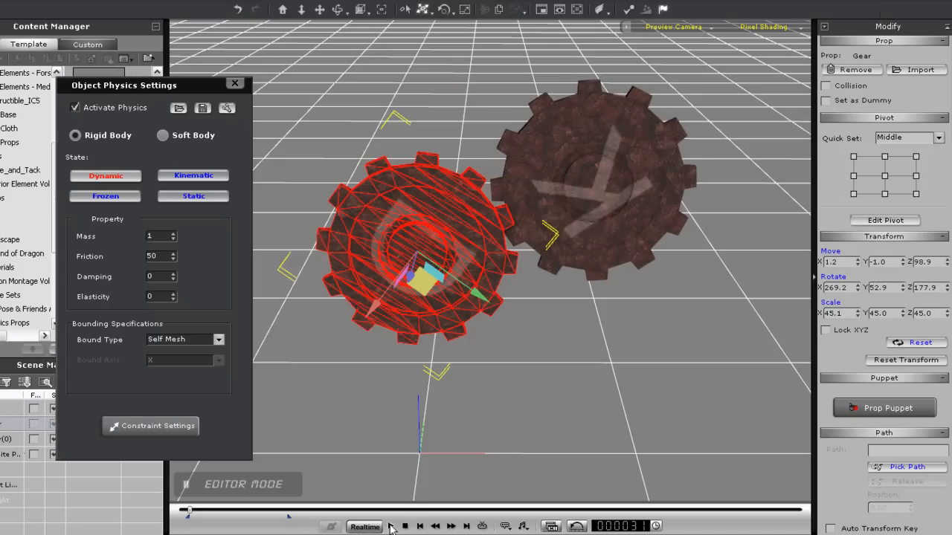
- Run the simulation to watch the loose D gear fall, then stop and reset
{"action": "left_click", "coordinate": [405, 526]}
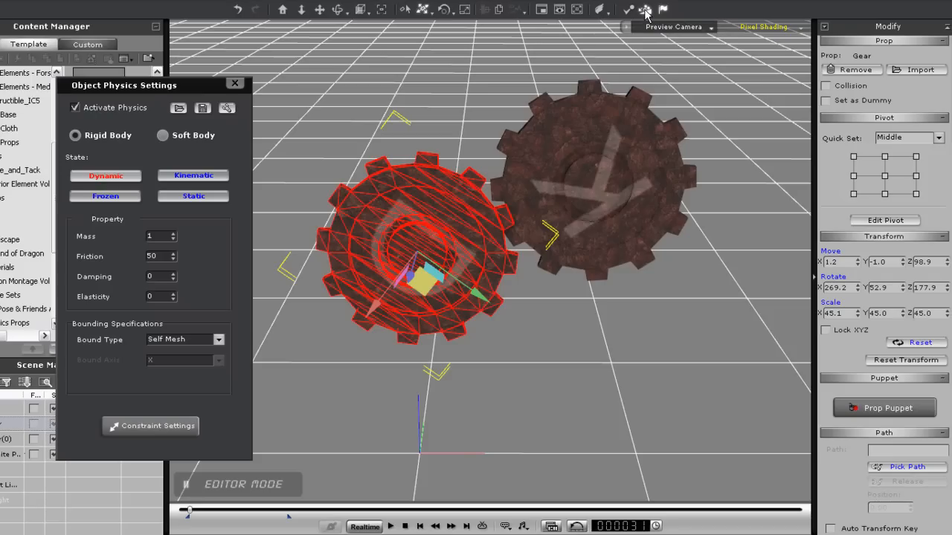
{"action": "mouse_move", "coordinate": [425, 496]}
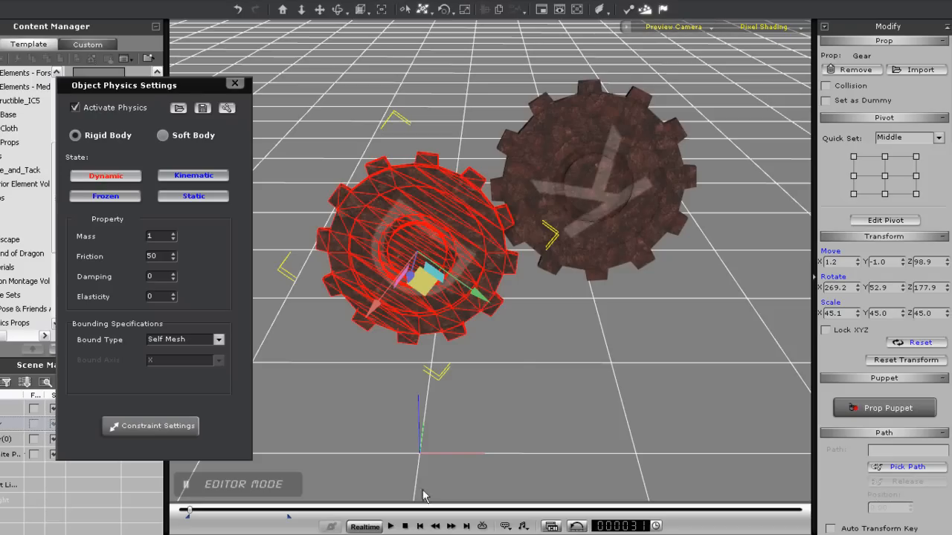
{"action": "mouse_move", "coordinate": [392, 526]}
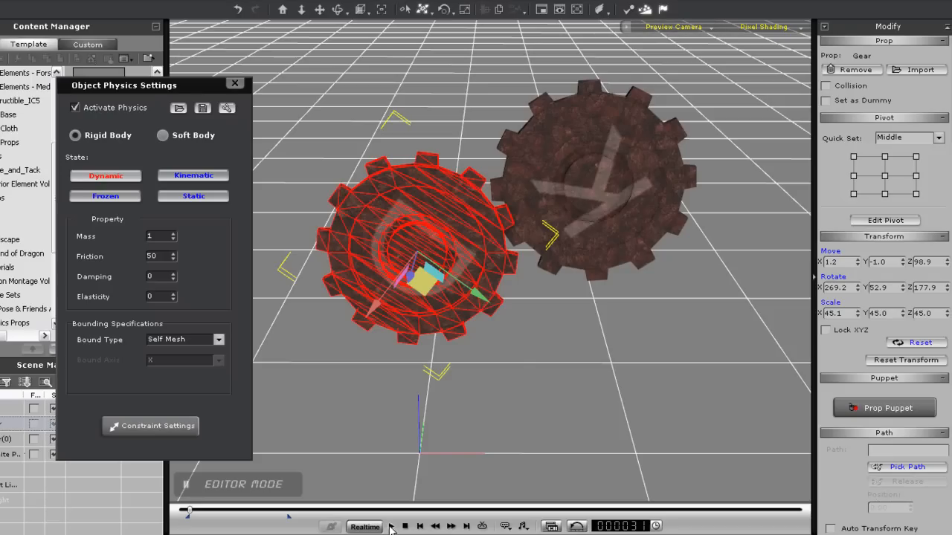
{"action": "left_click", "coordinate": [390, 526]}
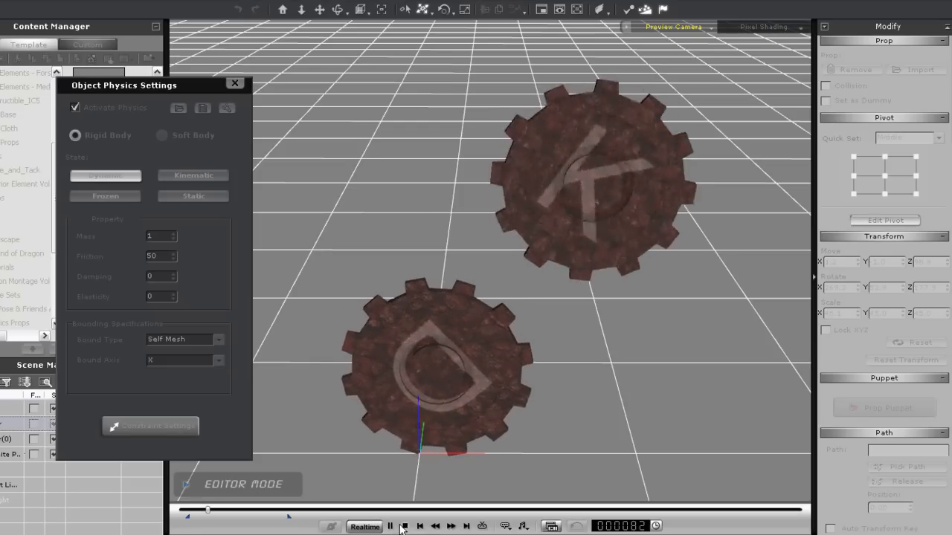
{"action": "left_click", "coordinate": [151, 426]}
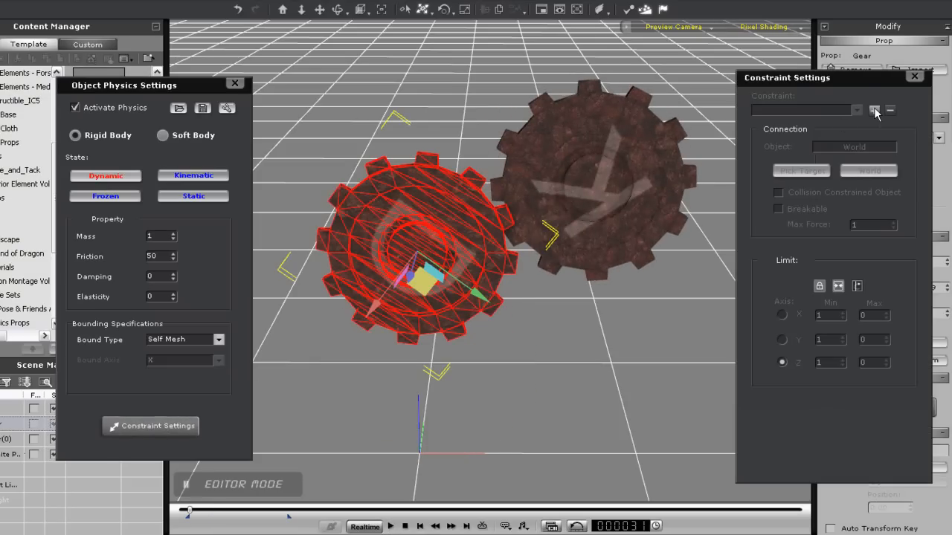
- Add a Hinge-World constraint to the D gear with Free limits and test playback
{"action": "left_click", "coordinate": [874, 110]}
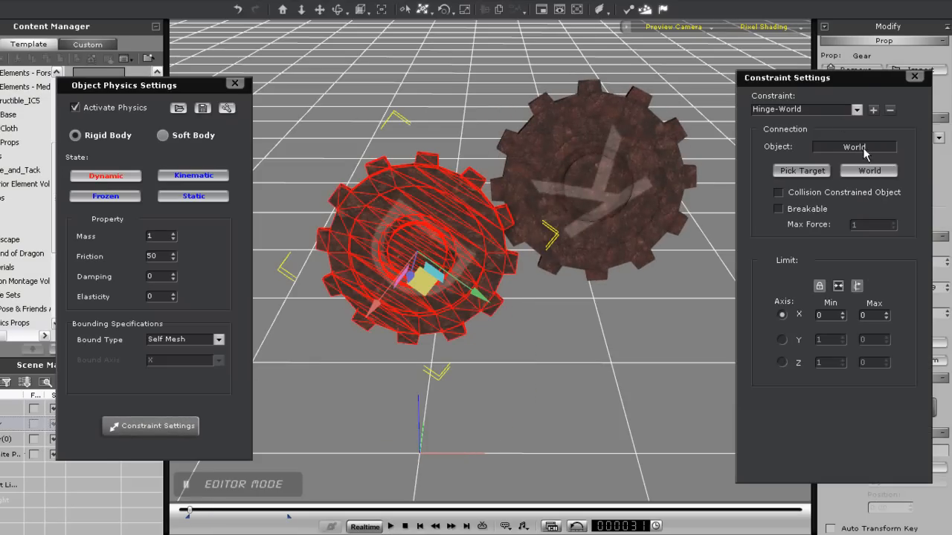
{"action": "mouse_move", "coordinate": [788, 253]}
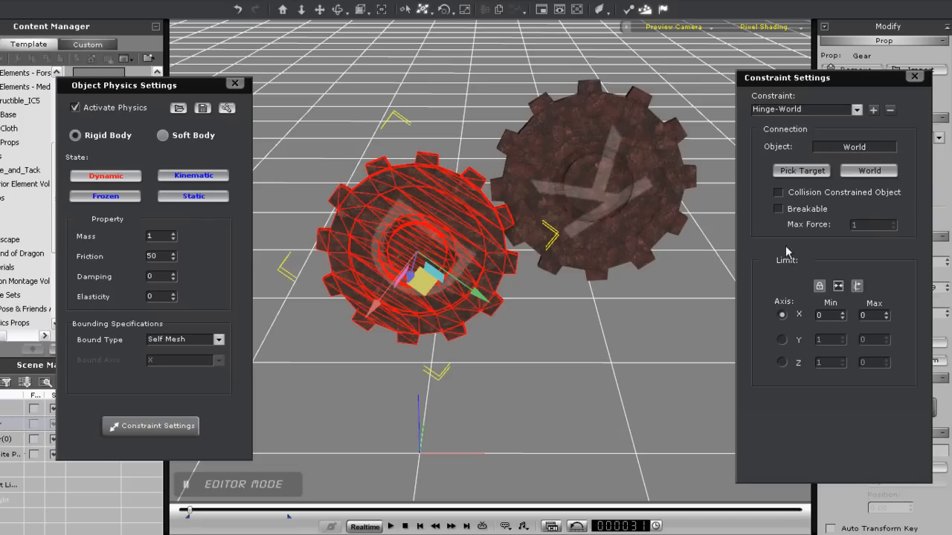
{"action": "mouse_move", "coordinate": [856, 286]}
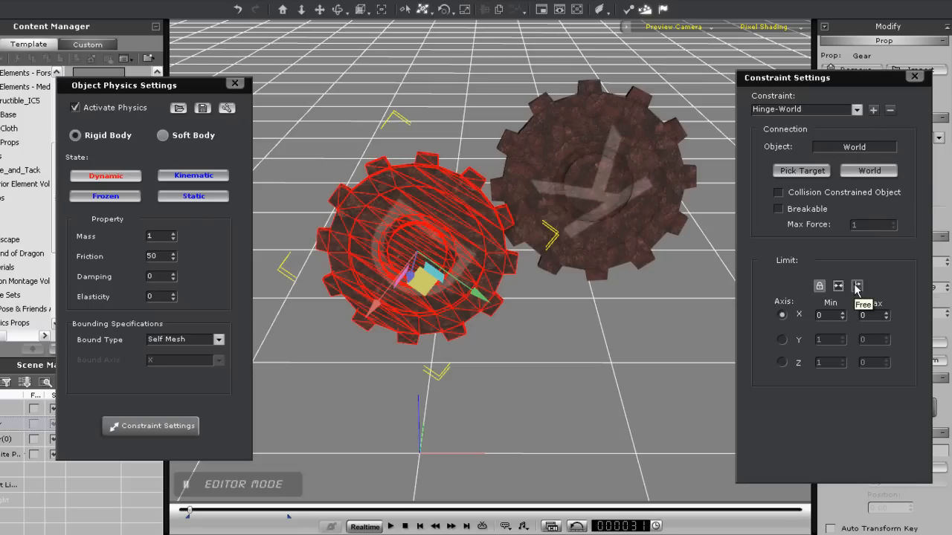
{"action": "left_click", "coordinate": [856, 286]}
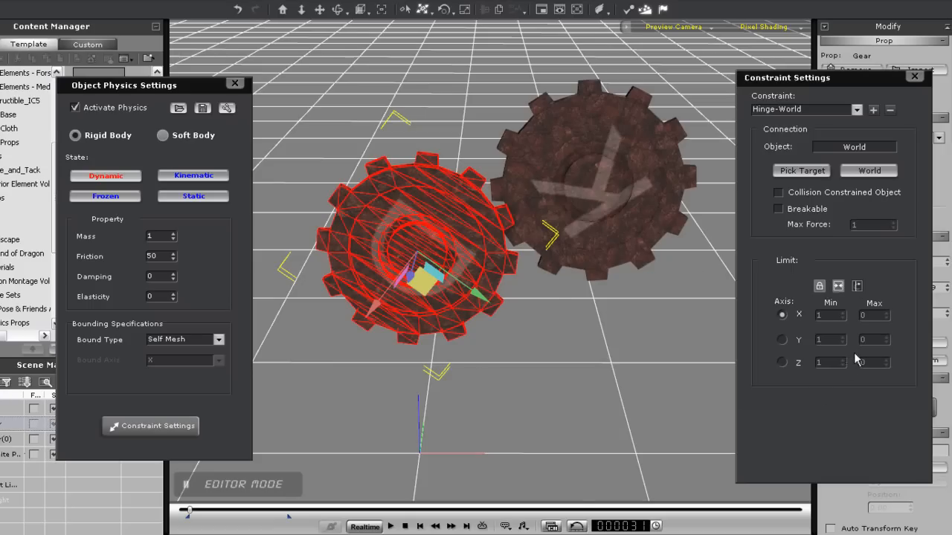
{"action": "mouse_move", "coordinate": [419, 524]}
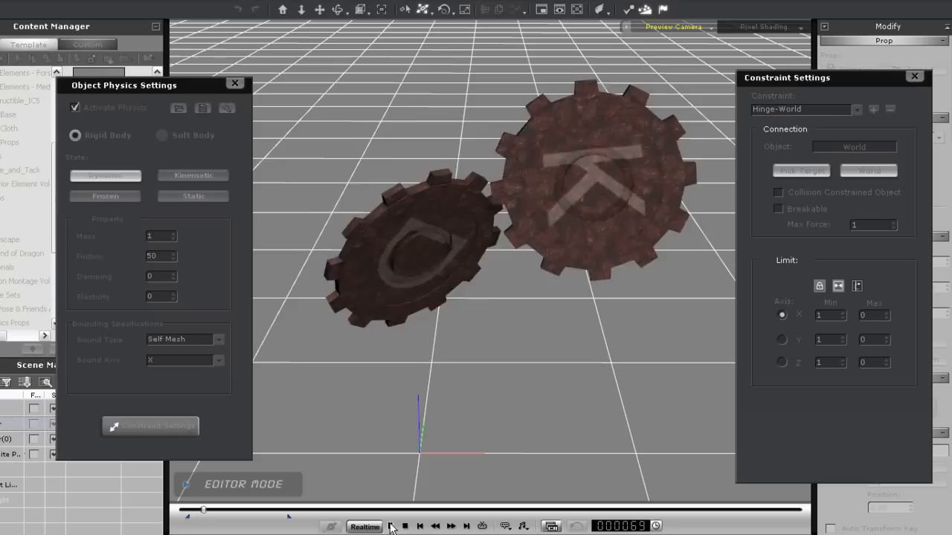
{"action": "left_click", "coordinate": [389, 526]}
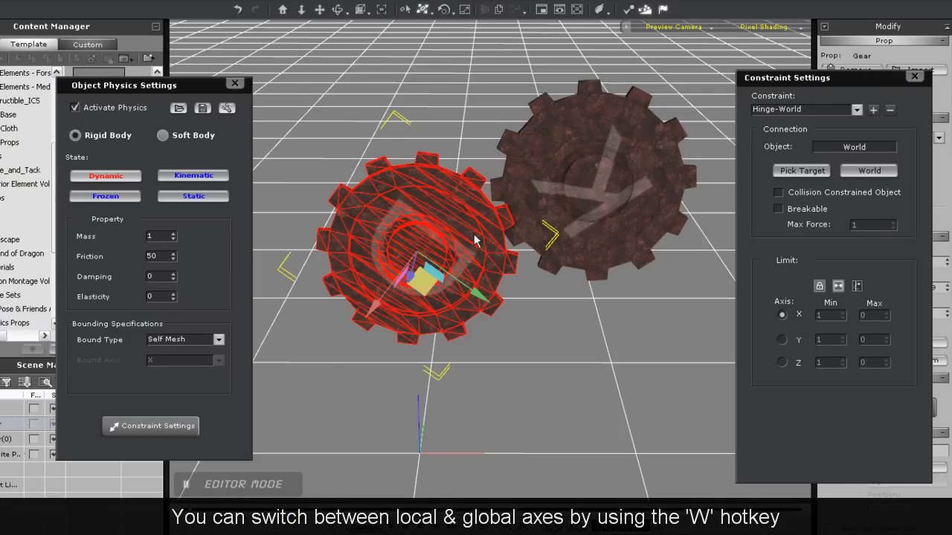
- Switch the hinge axis to Y, then Z, testing playback so the gears mesh
{"action": "left_click", "coordinate": [424, 10]}
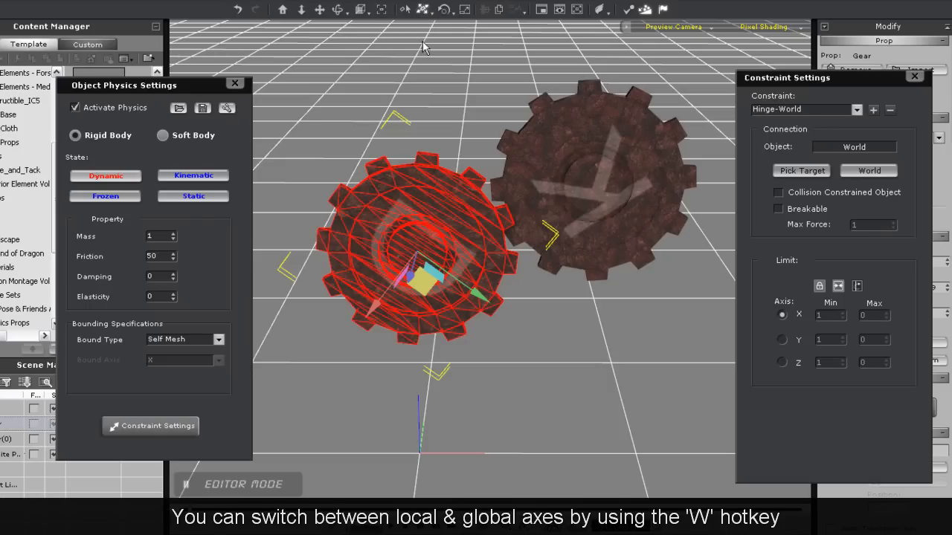
{"action": "left_click", "coordinate": [781, 340]}
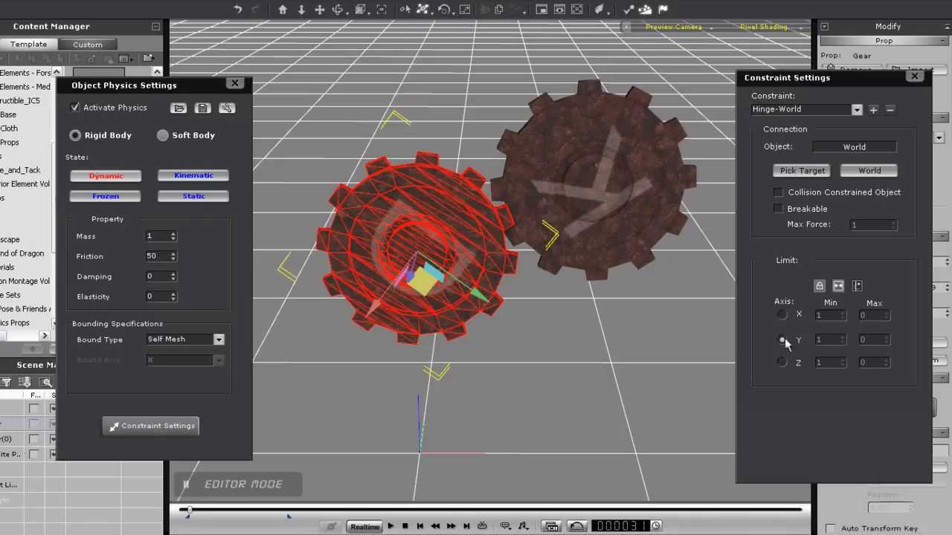
{"action": "left_click", "coordinate": [391, 527]}
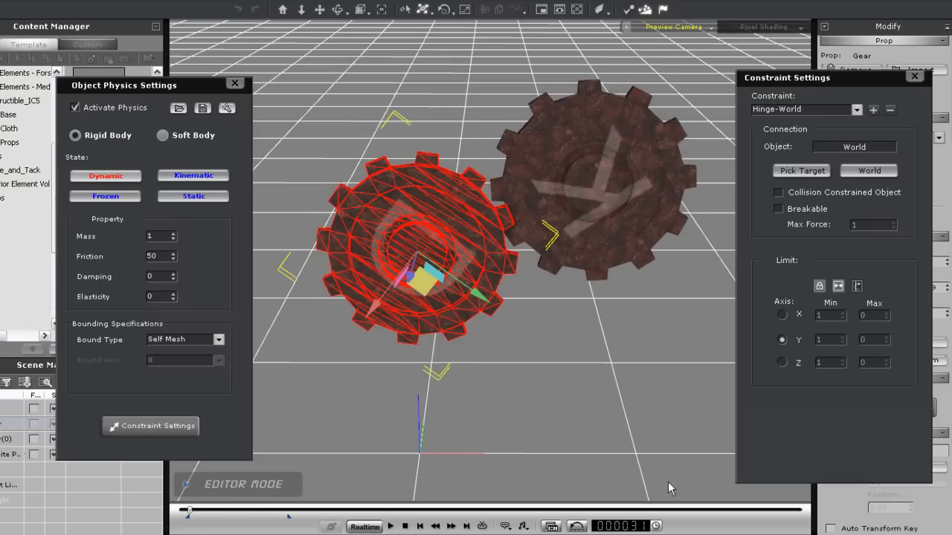
{"action": "left_click", "coordinate": [782, 362]}
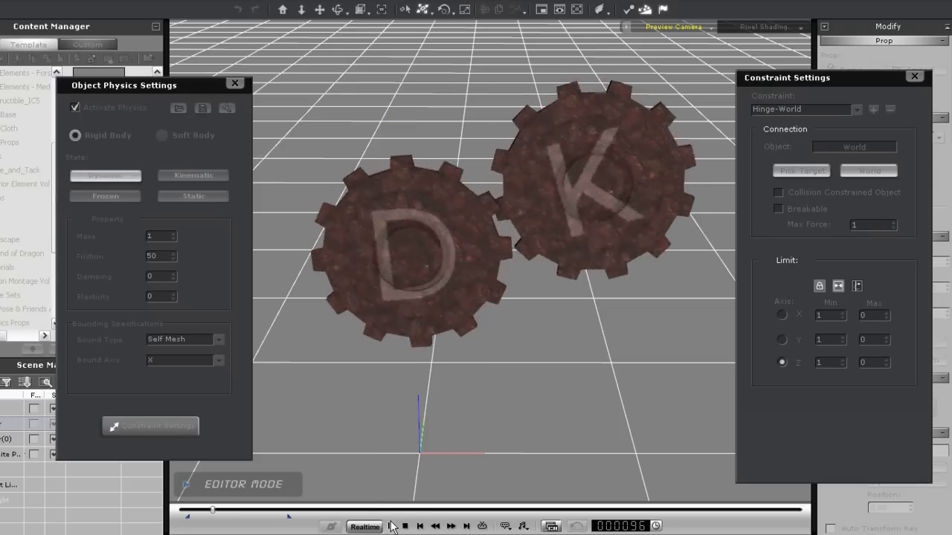
{"action": "left_click", "coordinate": [390, 527]}
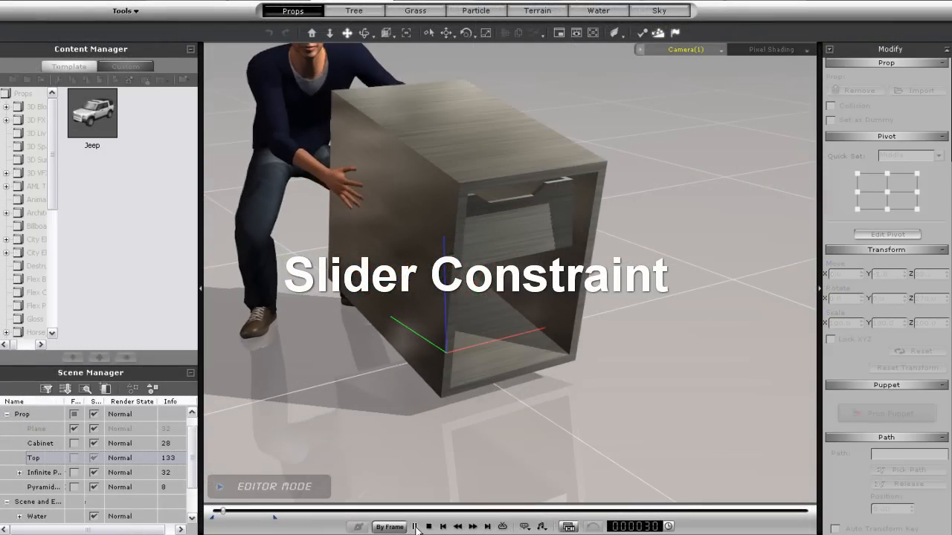
- Stop the cabinet scene's playback before working on the Top drawer
{"action": "left_click", "coordinate": [414, 527]}
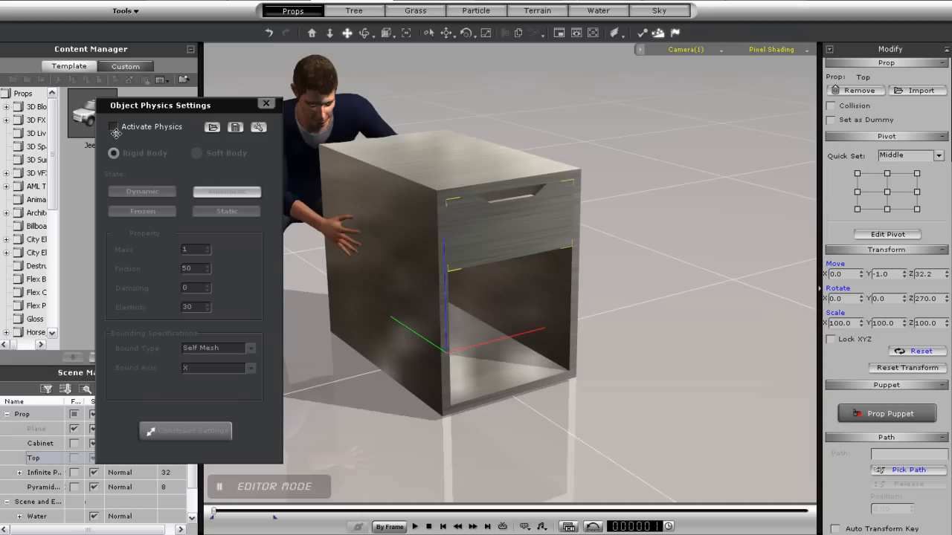
- Activate physics on the Top drawer and open its constraint settings beside the cabinet
{"action": "left_click", "coordinate": [113, 126]}
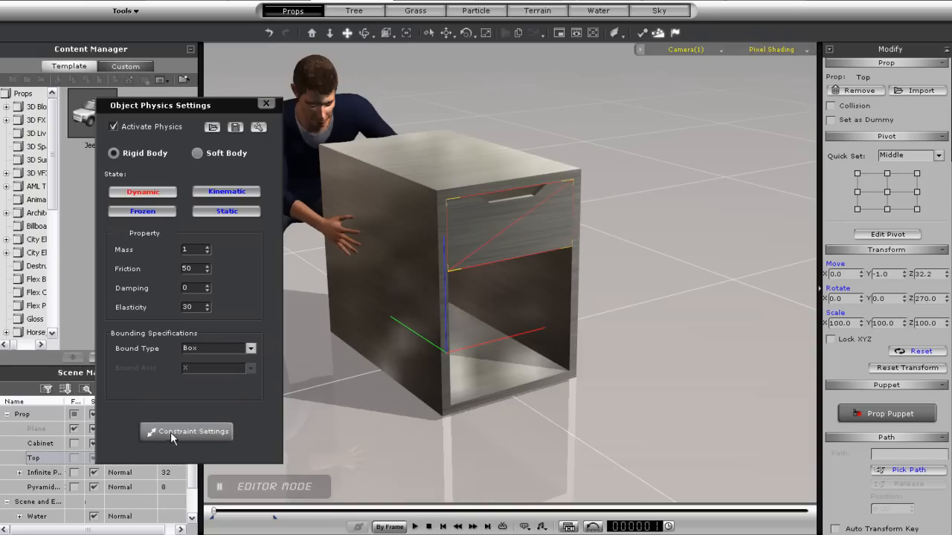
{"action": "left_click", "coordinate": [186, 432]}
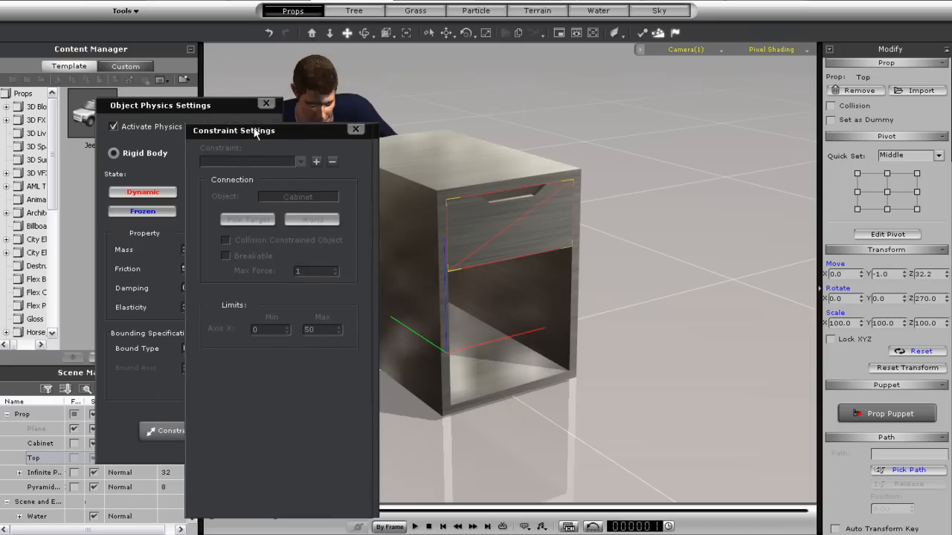
{"action": "left_click_drag", "start_coordinate": [234, 130], "coordinate": [185, 126]}
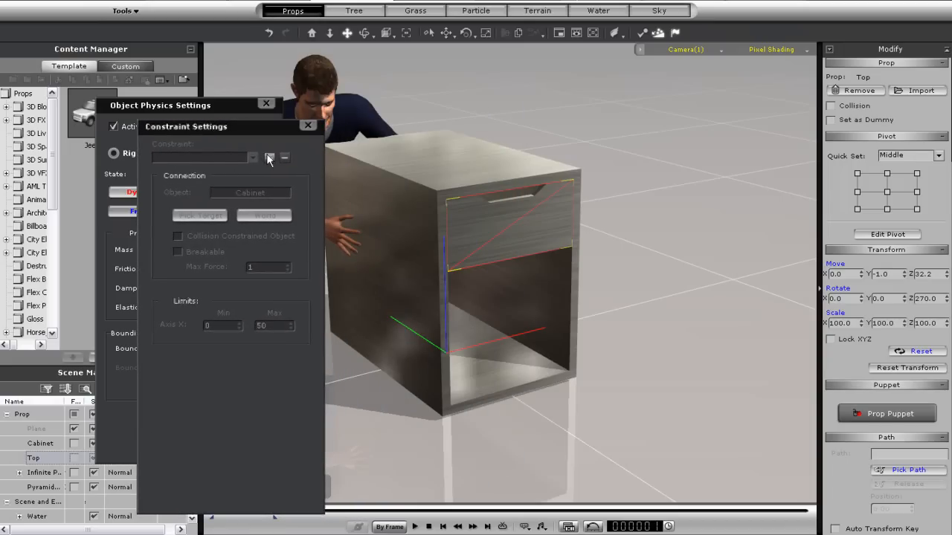
- Add a Slider-World constraint to the drawer, X limit 0 to 50, and test it
{"action": "left_click", "coordinate": [269, 157]}
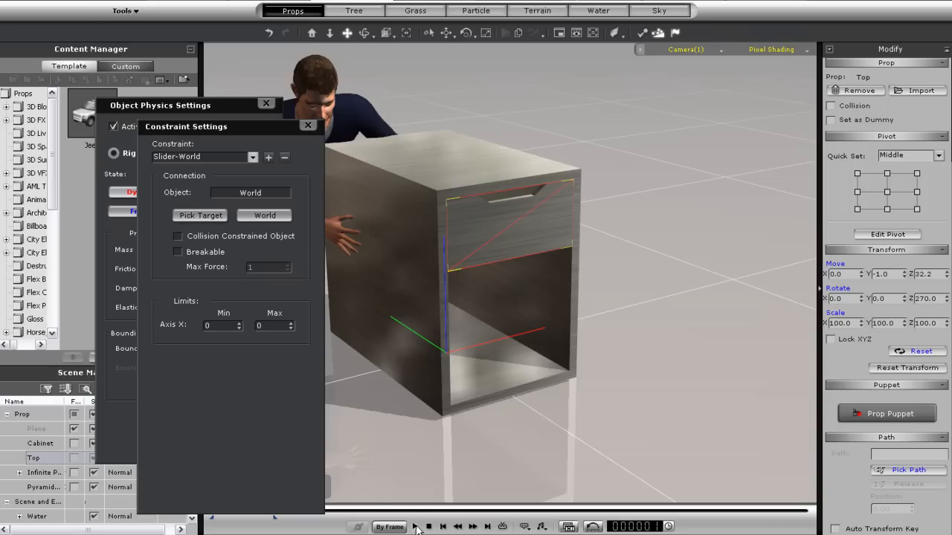
{"action": "left_click", "coordinate": [416, 527]}
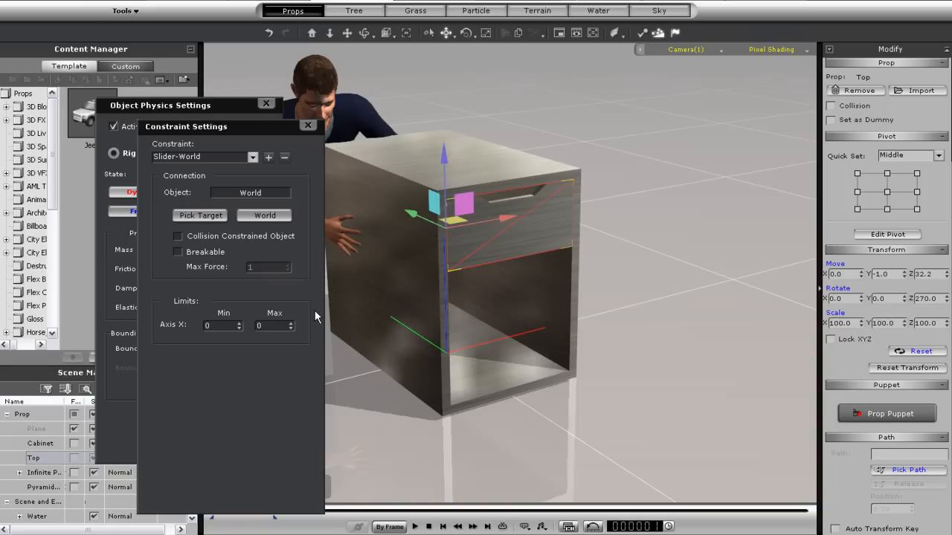
{"action": "mouse_move", "coordinate": [335, 299]}
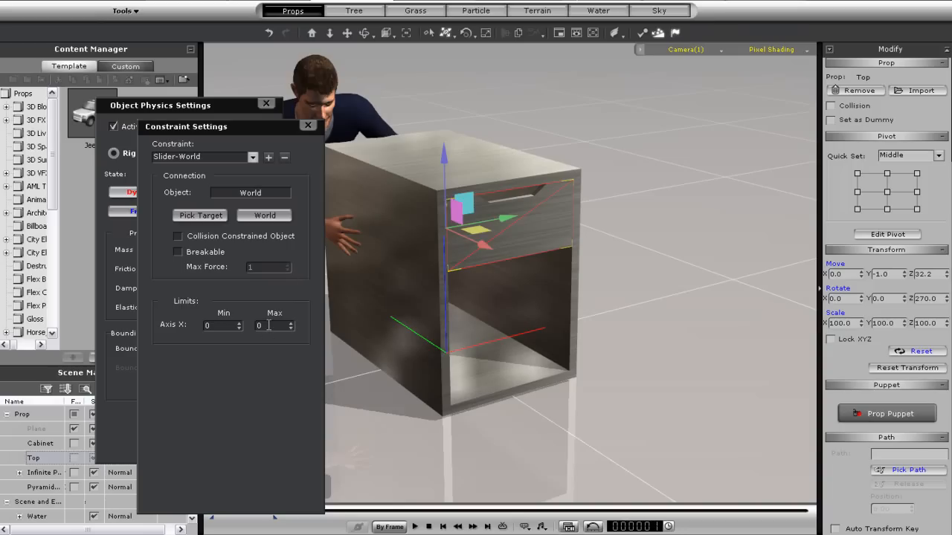
{"action": "mouse_move", "coordinate": [446, 33]}
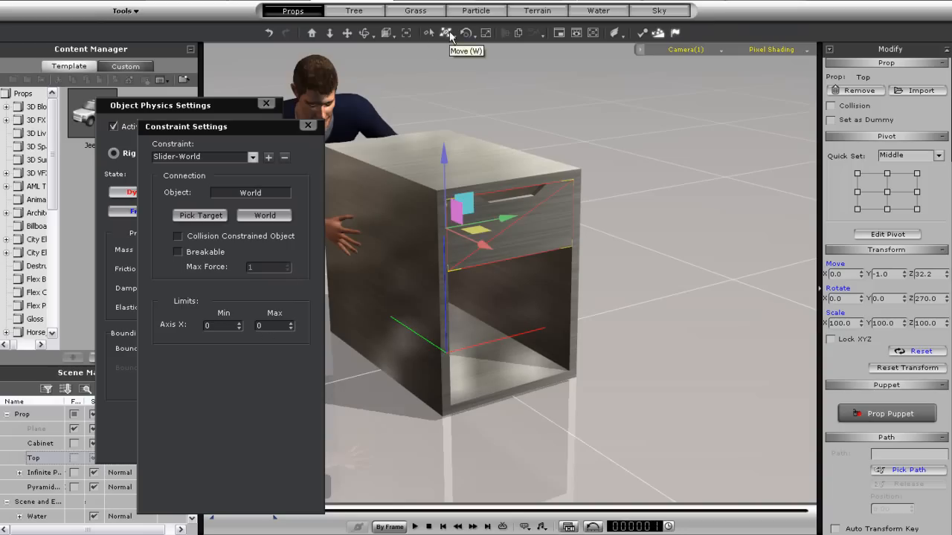
{"action": "left_click", "coordinate": [447, 33]}
{"action": "type", "text": "50"}
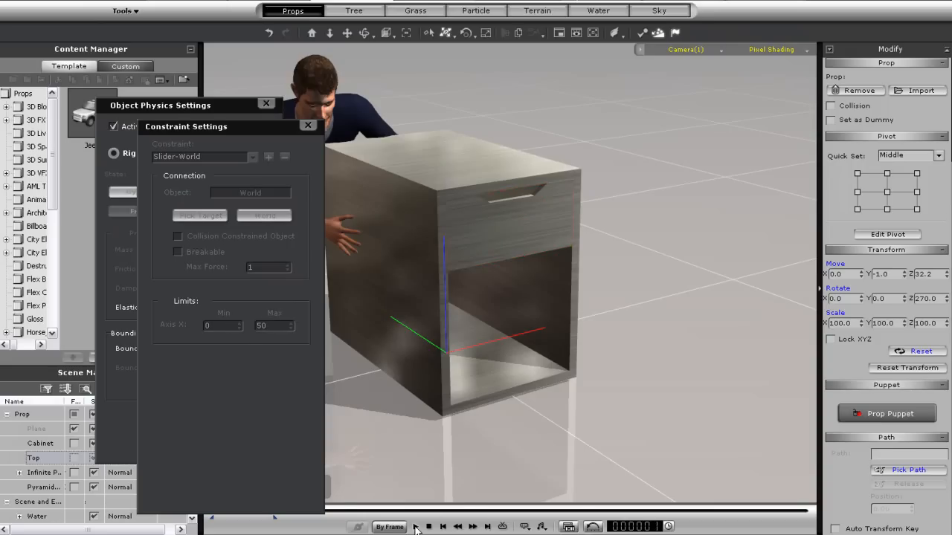
{"action": "left_click", "coordinate": [415, 526]}
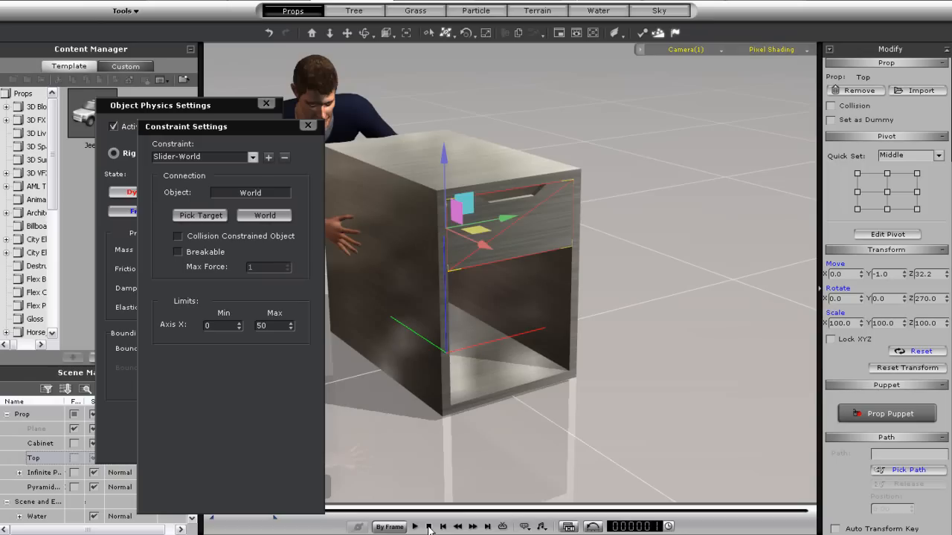
{"action": "mouse_move", "coordinate": [395, 119]}
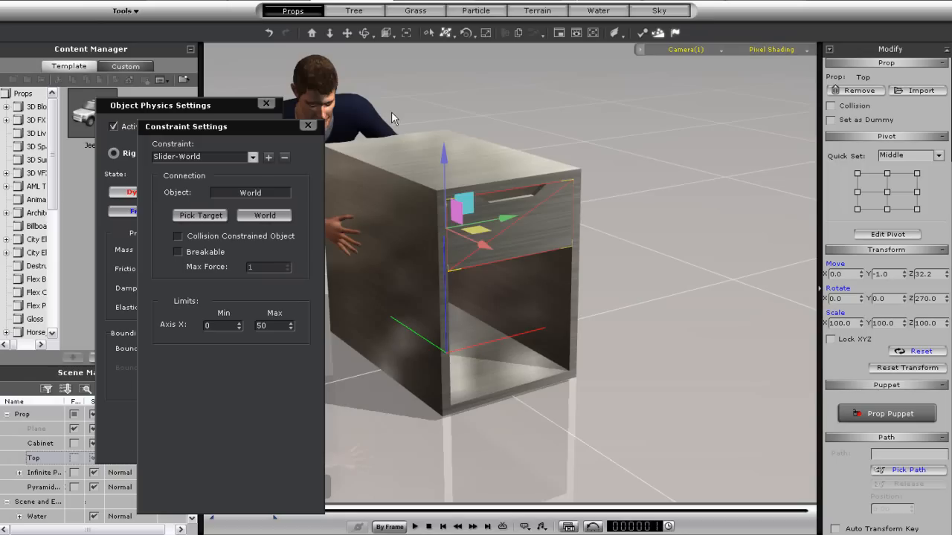
{"action": "mouse_move", "coordinate": [344, 347]}
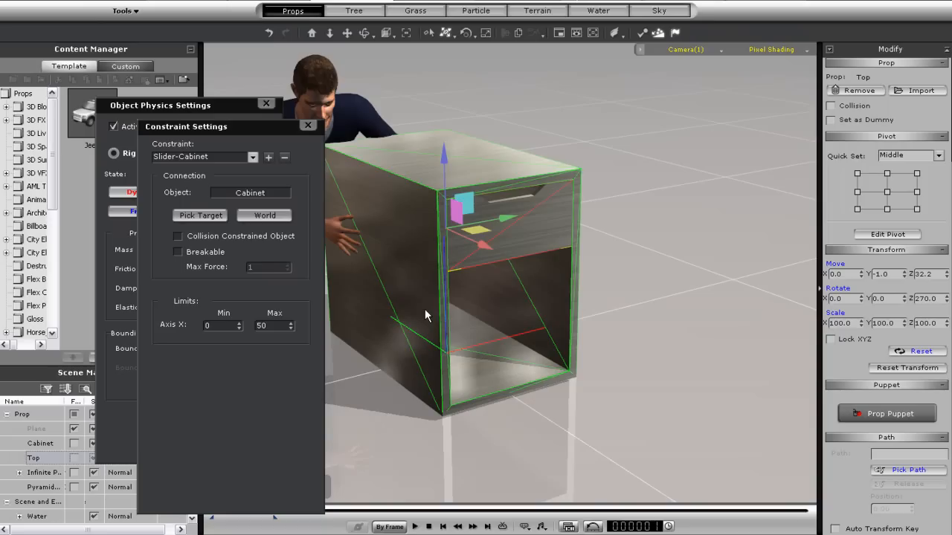
{"action": "mouse_move", "coordinate": [431, 526]}
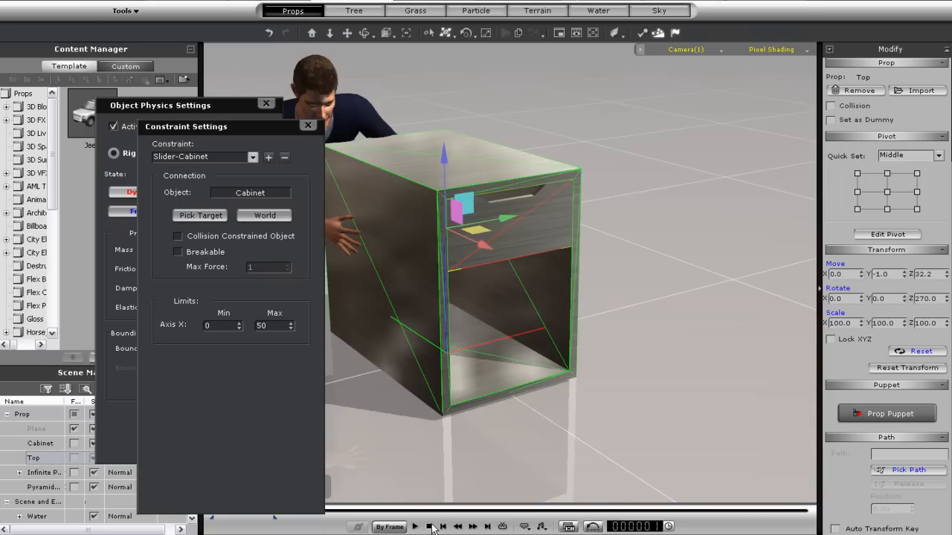
- Play the simulation to watch the drawer slide out of the Cabinet
{"action": "left_click", "coordinate": [414, 526]}
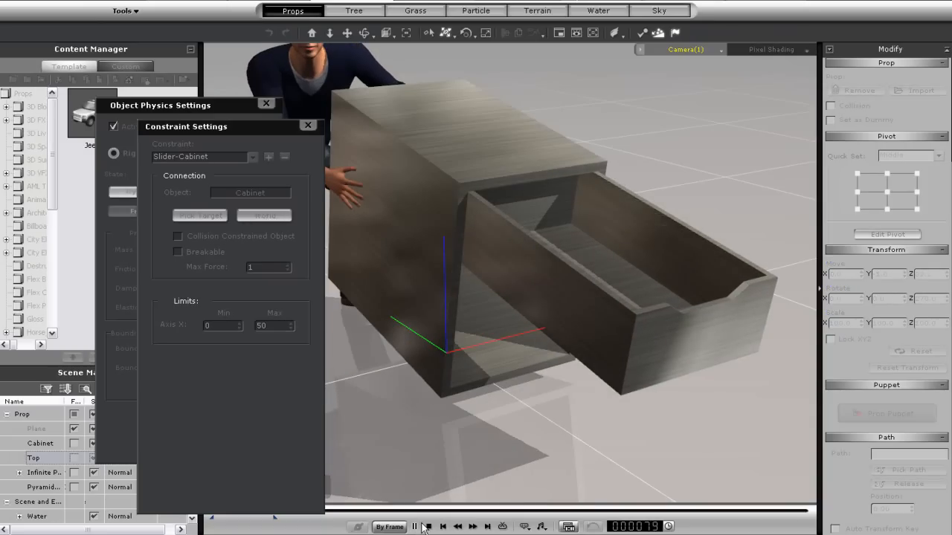
- Shift-drag two drawer copies, Top(0) and Top(1), below the original and play
{"action": "left_click", "coordinate": [414, 527]}
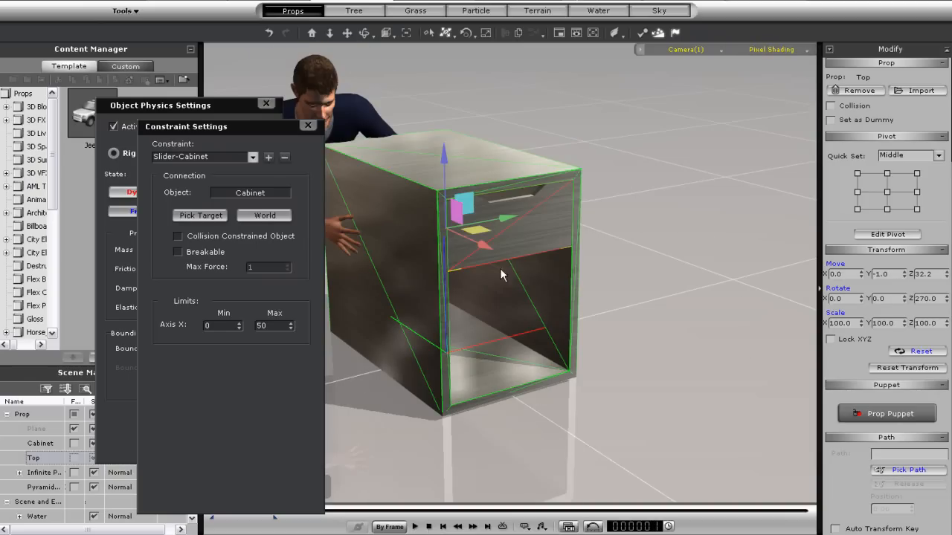
{"action": "left_click_drag", "start_coordinate": [502, 275], "coordinate": [479, 244]}
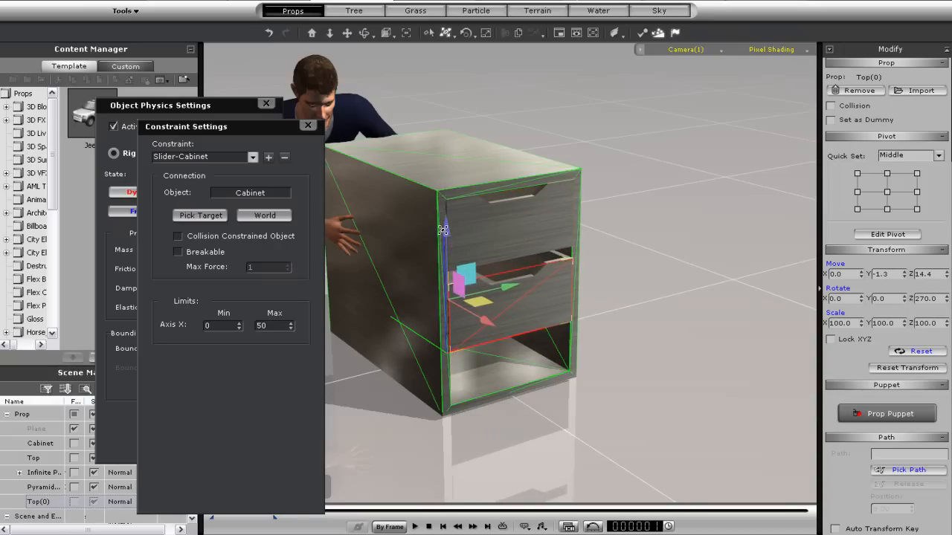
{"action": "left_click_drag", "start_coordinate": [443, 231], "coordinate": [443, 219]}
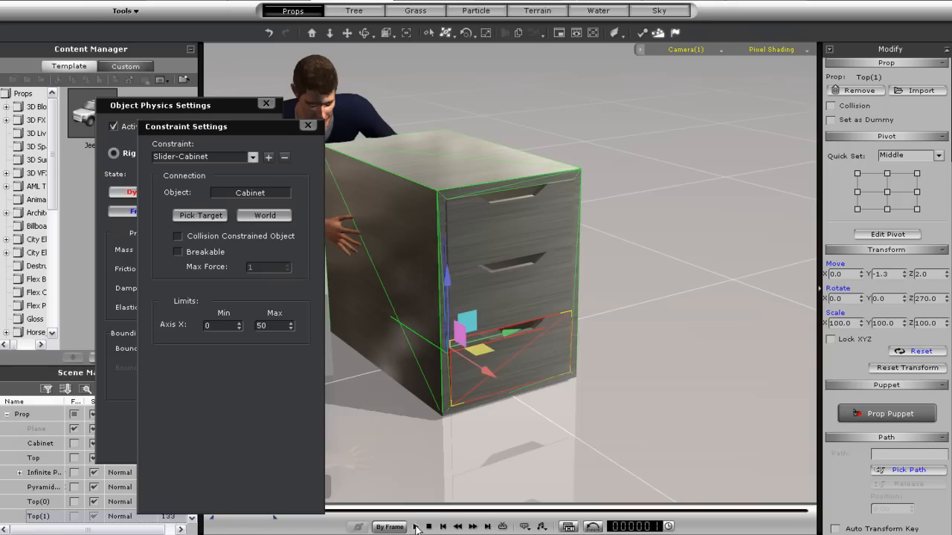
{"action": "left_click", "coordinate": [414, 527]}
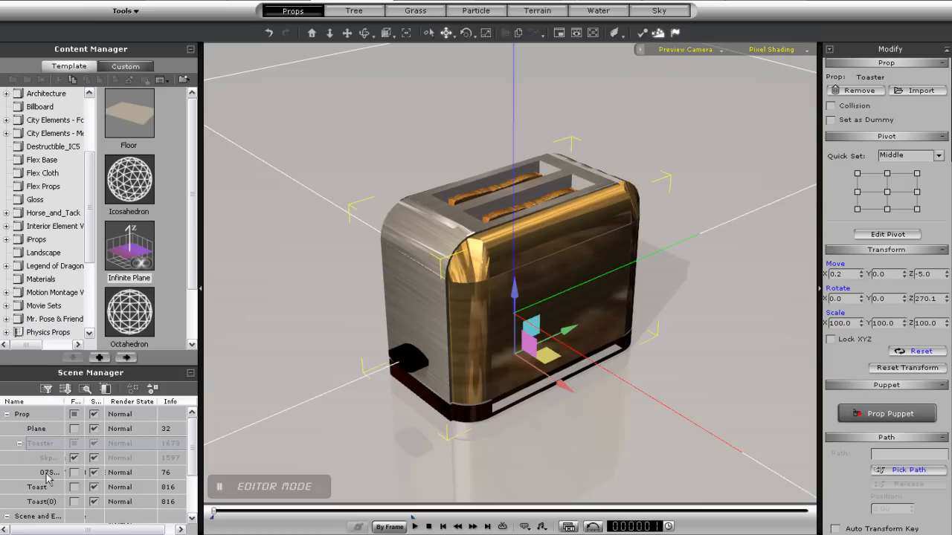
- Select the toaster lever and a toast slice, then open the toast's physics settings
{"action": "left_click", "coordinate": [48, 472]}
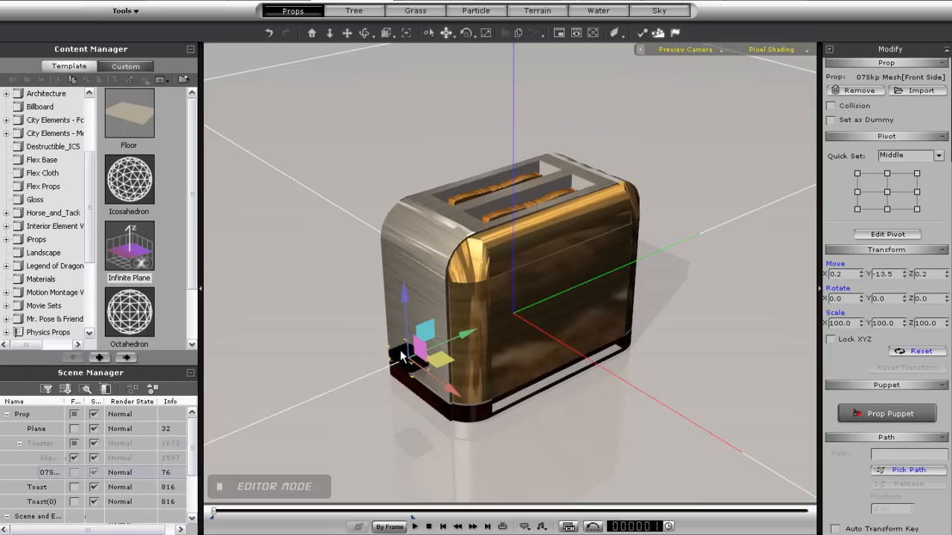
{"action": "left_click", "coordinate": [36, 486]}
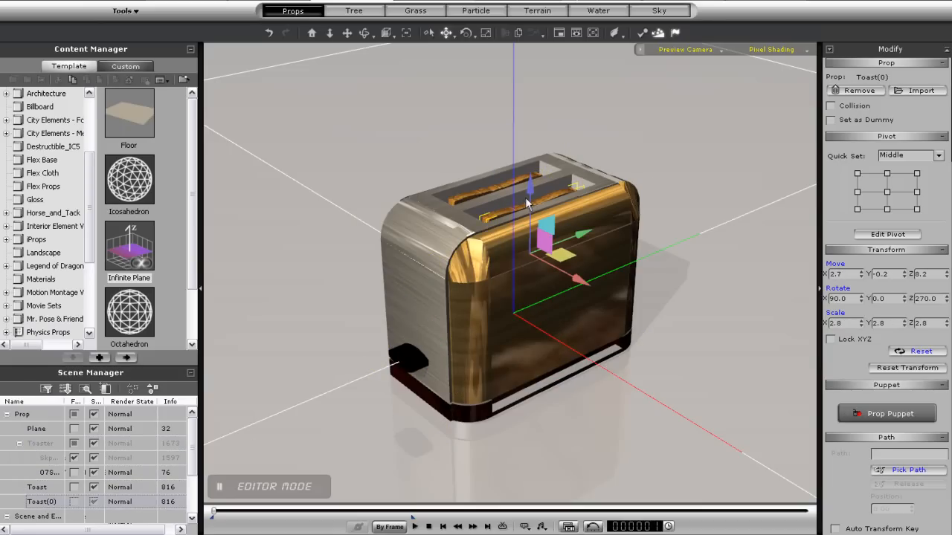
{"action": "left_click_drag", "start_coordinate": [527, 205], "coordinate": [534, 59]}
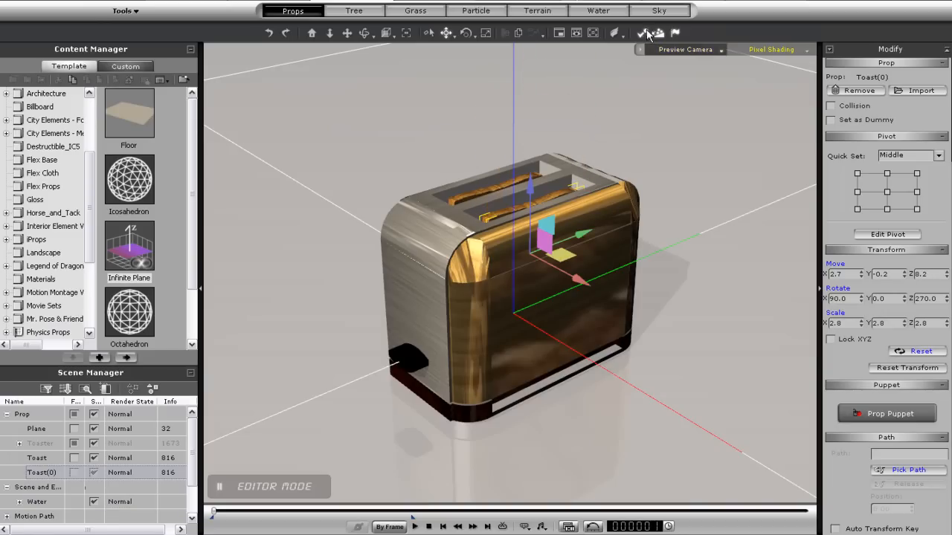
{"action": "left_click", "coordinate": [642, 33]}
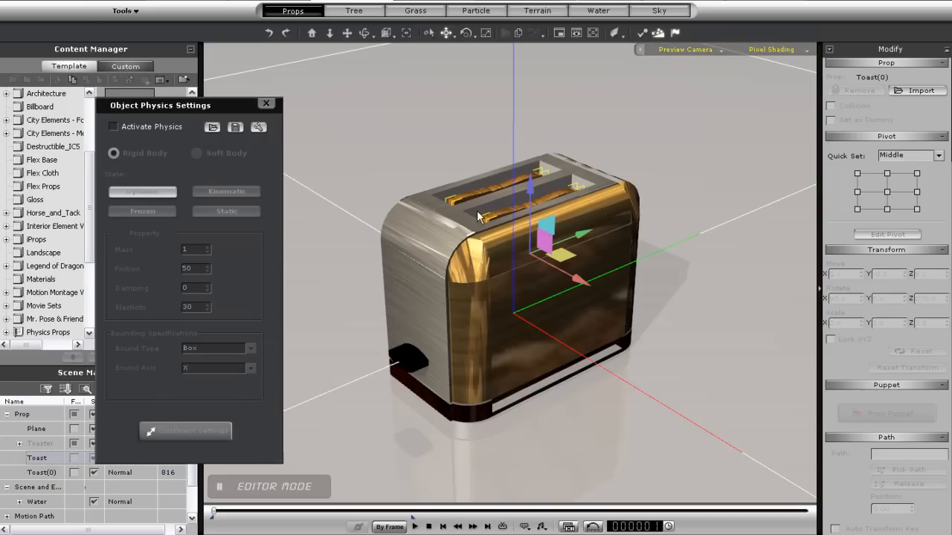
- Activate physics on the toast and the lever, then run and stop a test simulation
{"action": "left_click", "coordinate": [114, 126]}
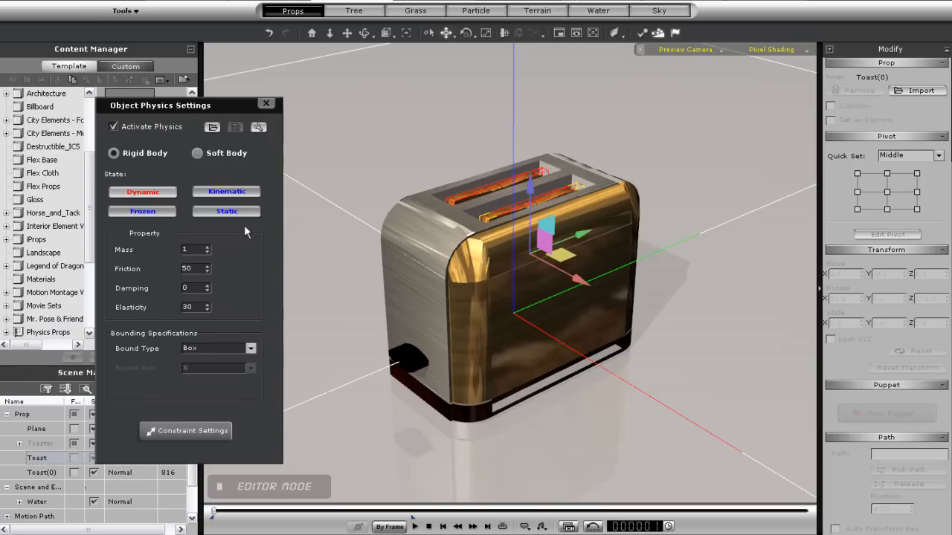
{"action": "mouse_move", "coordinate": [179, 461]}
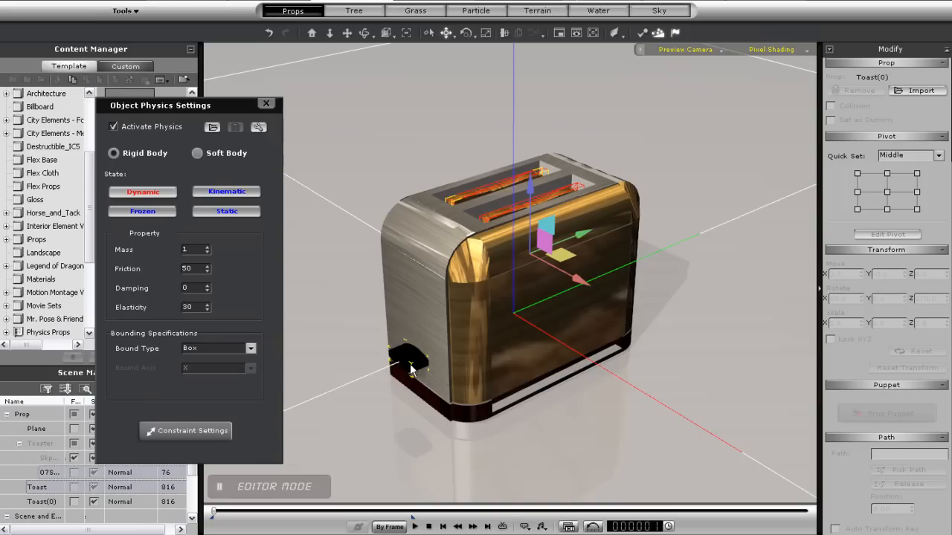
{"action": "left_click", "coordinate": [113, 126]}
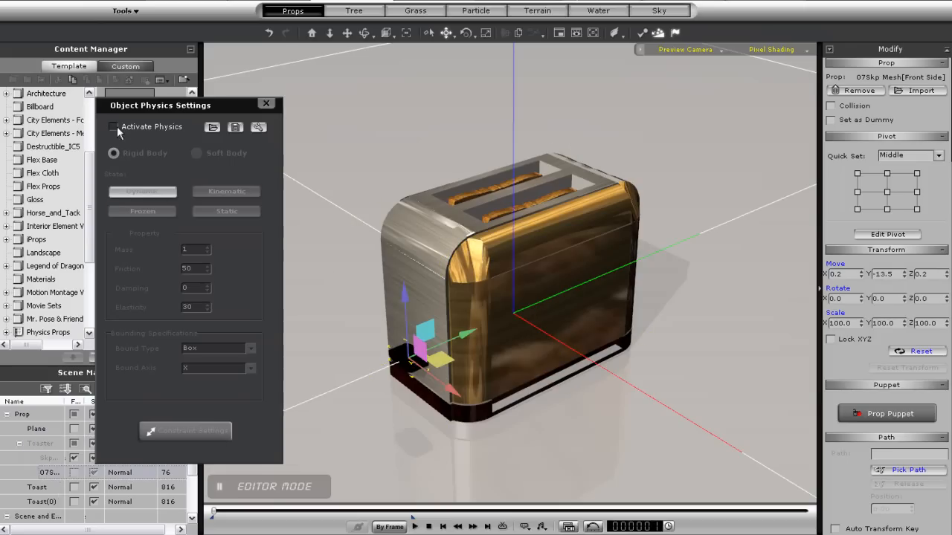
{"action": "left_click", "coordinate": [114, 126]}
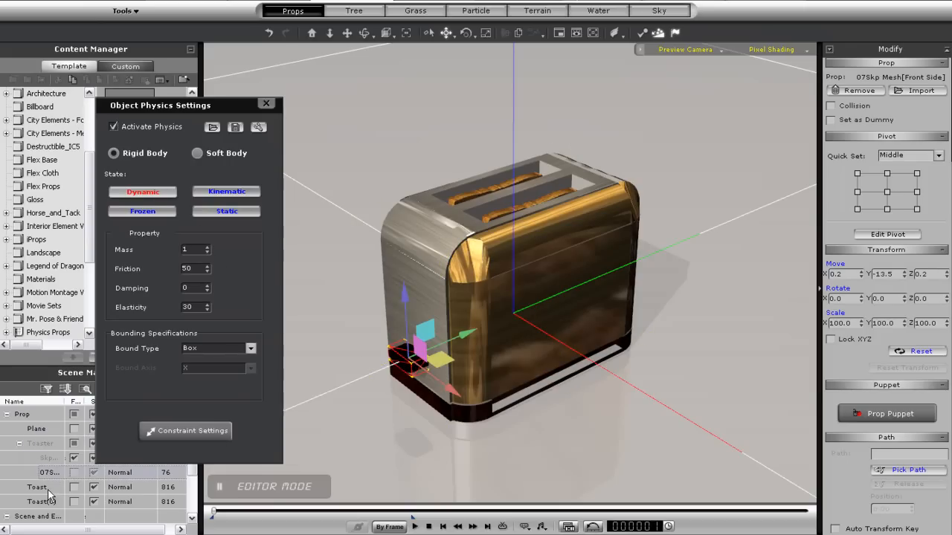
{"action": "left_click", "coordinate": [414, 527]}
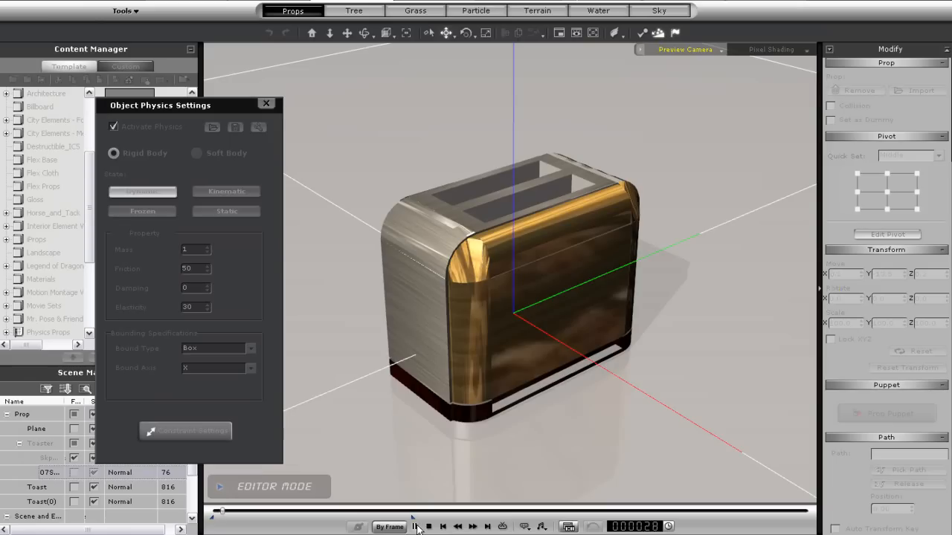
{"action": "left_click", "coordinate": [414, 526]}
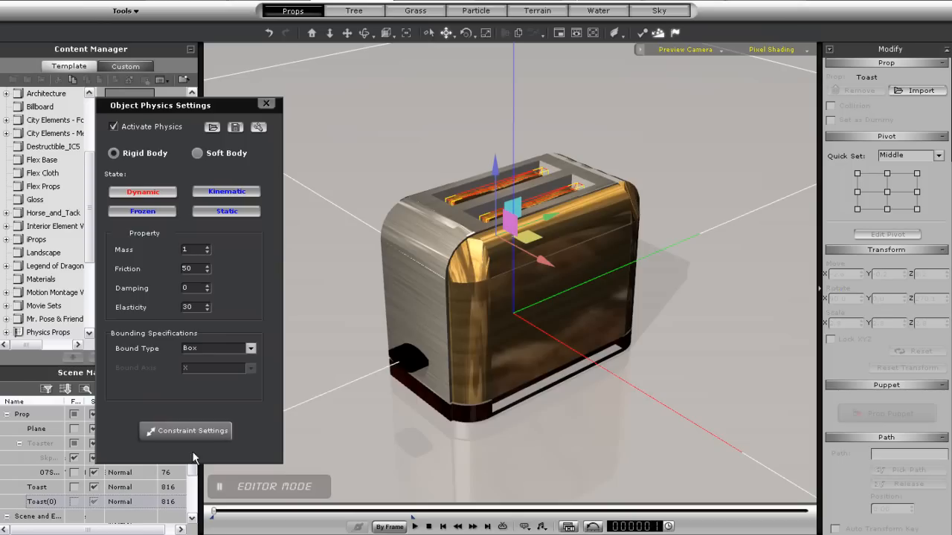
- Add a Spring-World constraint to the Toast prop, keeping Spring 100 and Damping 0
{"action": "left_click", "coordinate": [185, 430]}
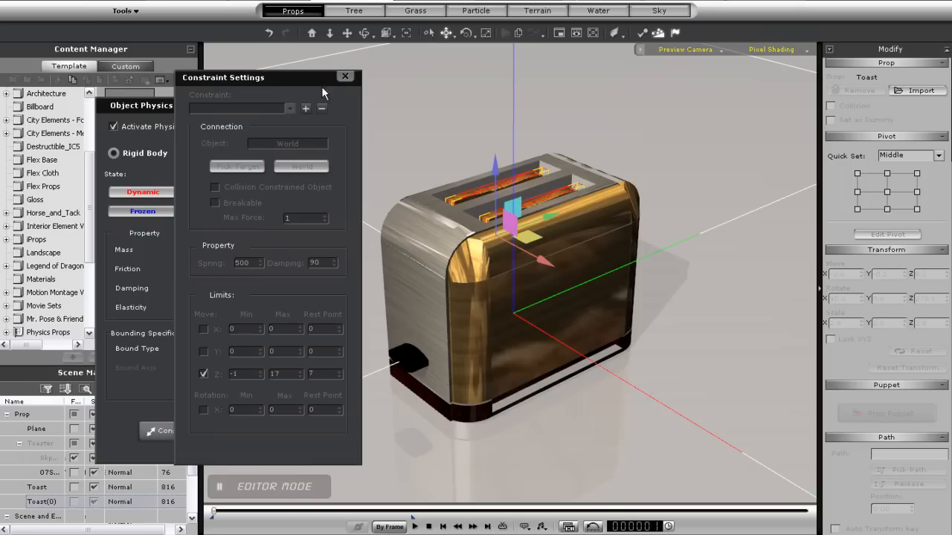
{"action": "left_click", "coordinate": [305, 108]}
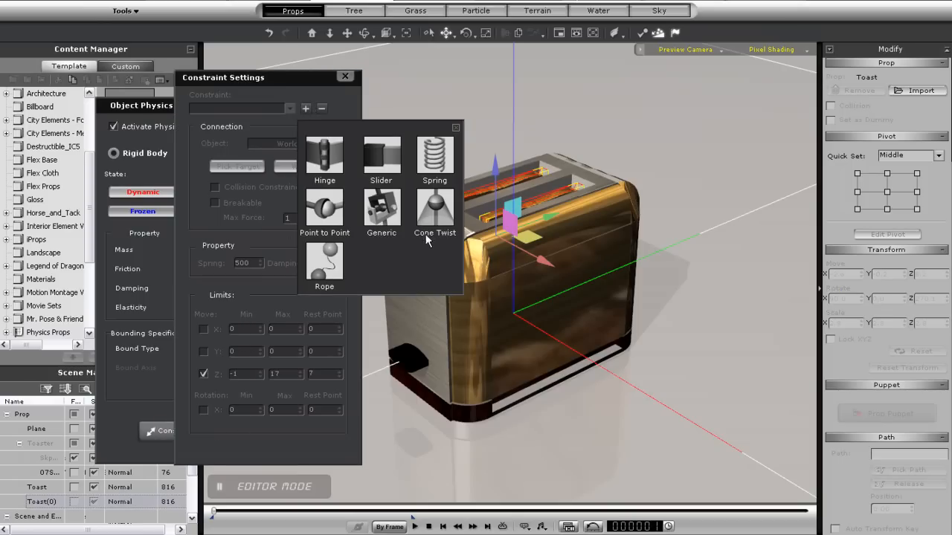
{"action": "left_click", "coordinate": [435, 156]}
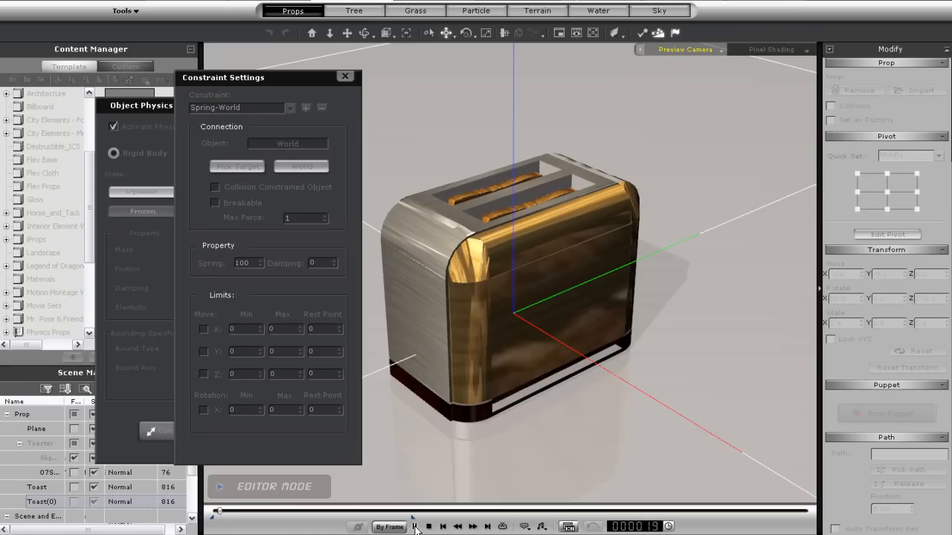
{"action": "left_click", "coordinate": [414, 526]}
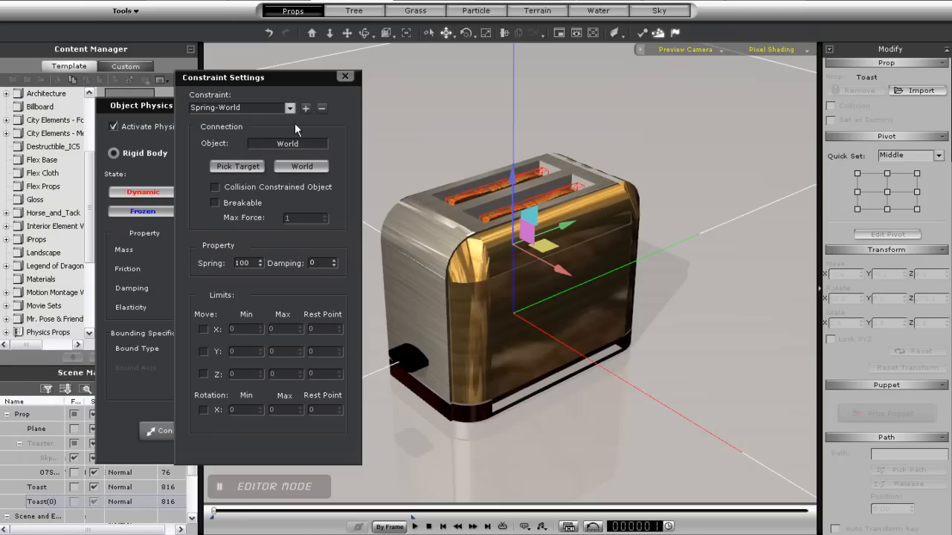
{"action": "mouse_move", "coordinate": [273, 296]}
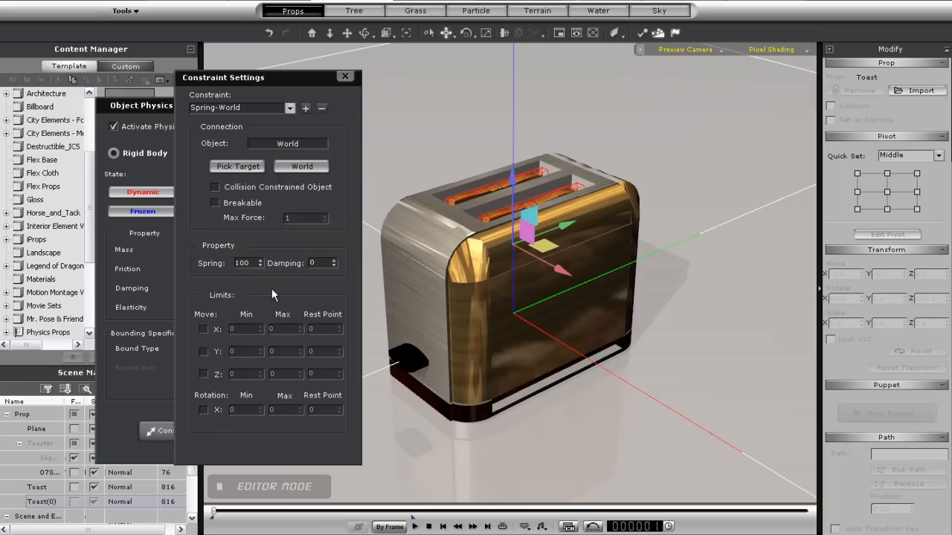
{"action": "mouse_move", "coordinate": [274, 265]}
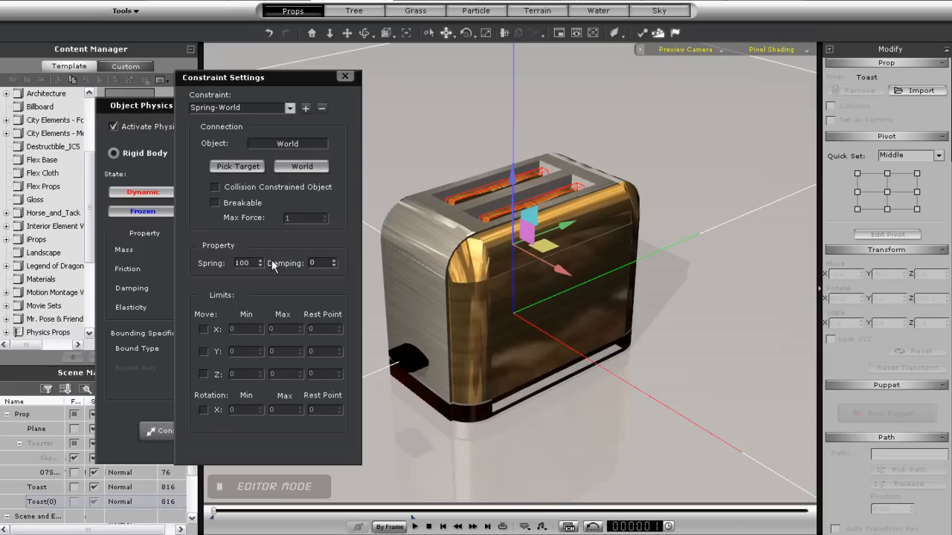
{"action": "mouse_move", "coordinate": [210, 361]}
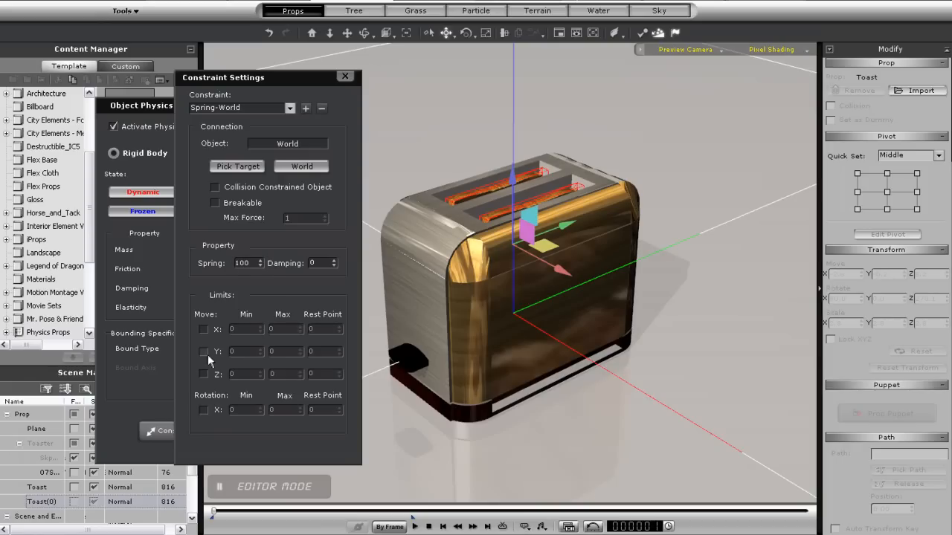
{"action": "mouse_move", "coordinate": [580, 228]}
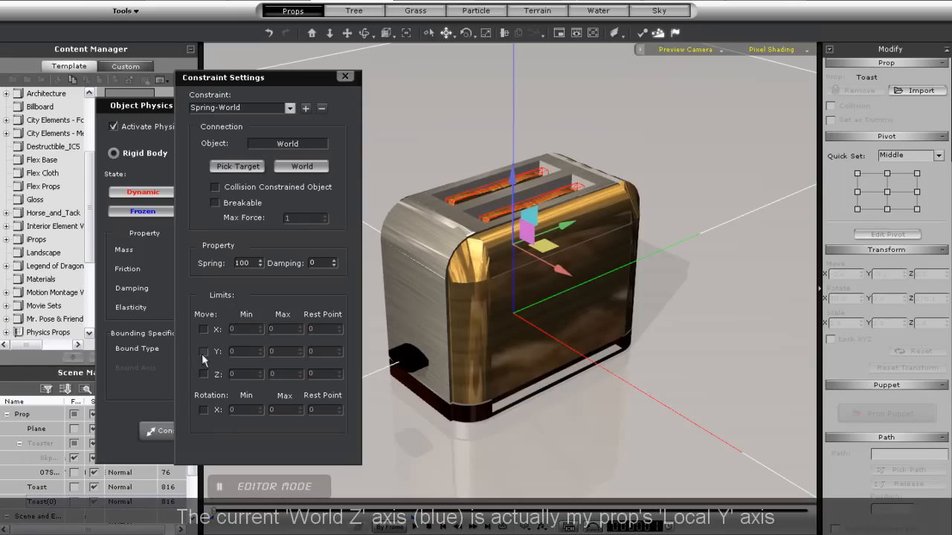
- Limit the toast's Y movement to -1 through 30 with rest point 5, then play
{"action": "left_click", "coordinate": [204, 351]}
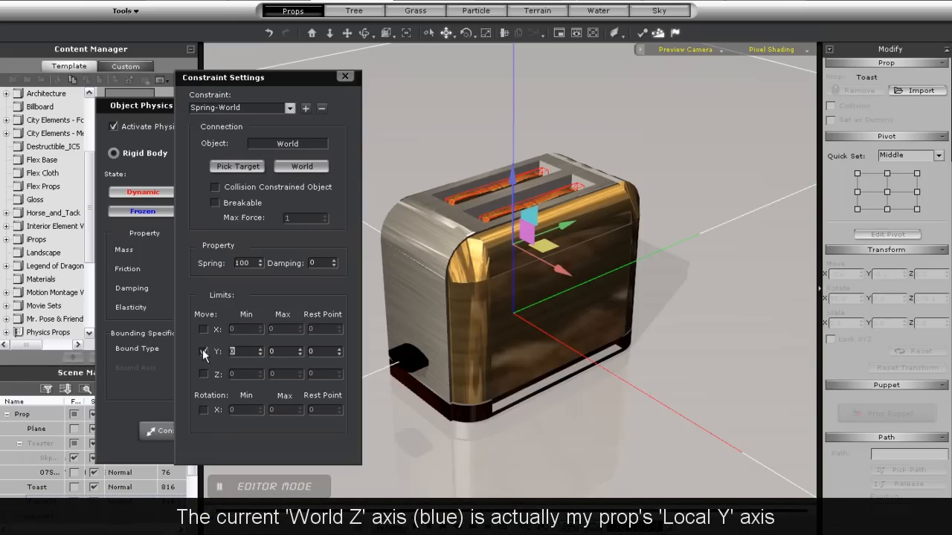
{"action": "left_click", "coordinate": [204, 351]}
{"action": "type", "text": "-1"}
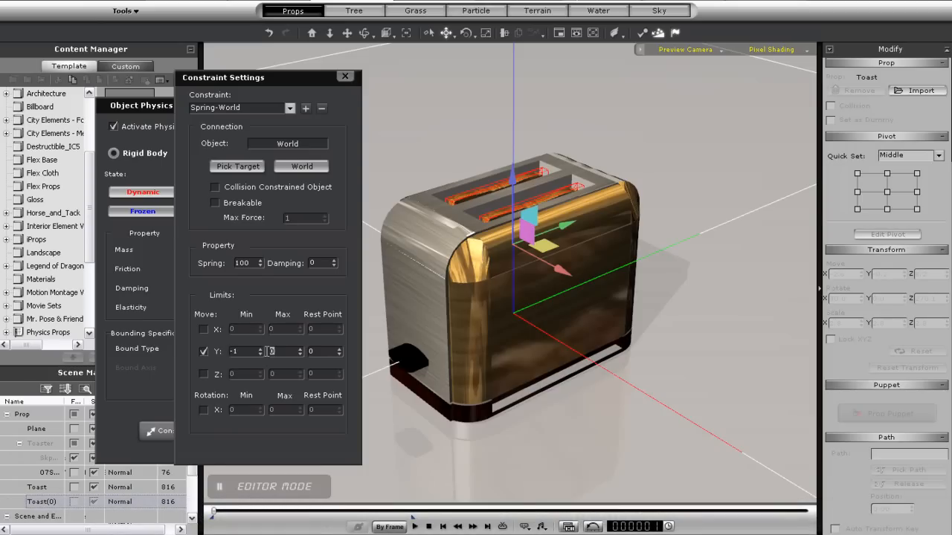
{"action": "mouse_move", "coordinate": [576, 293]}
{"action": "type", "text": "30"}
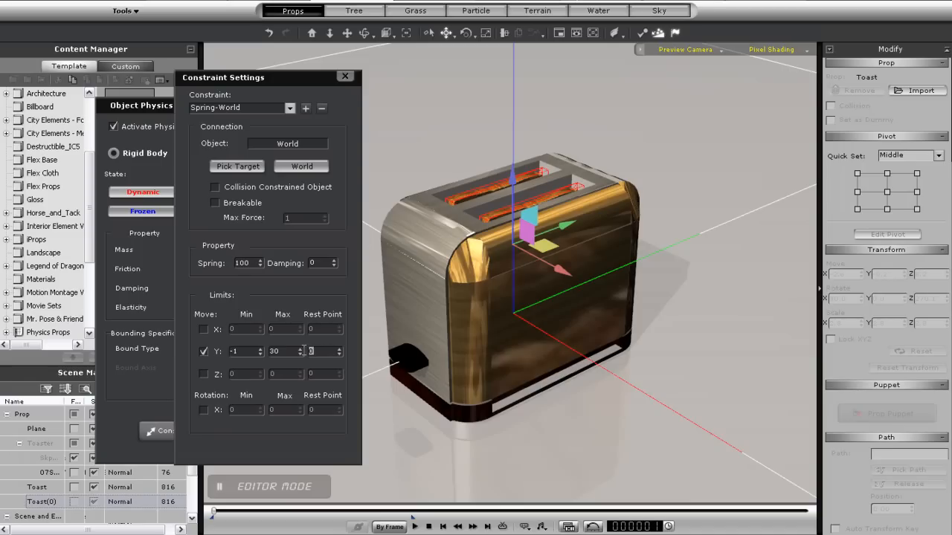
{"action": "mouse_move", "coordinate": [528, 381]}
{"action": "type", "text": "5"}
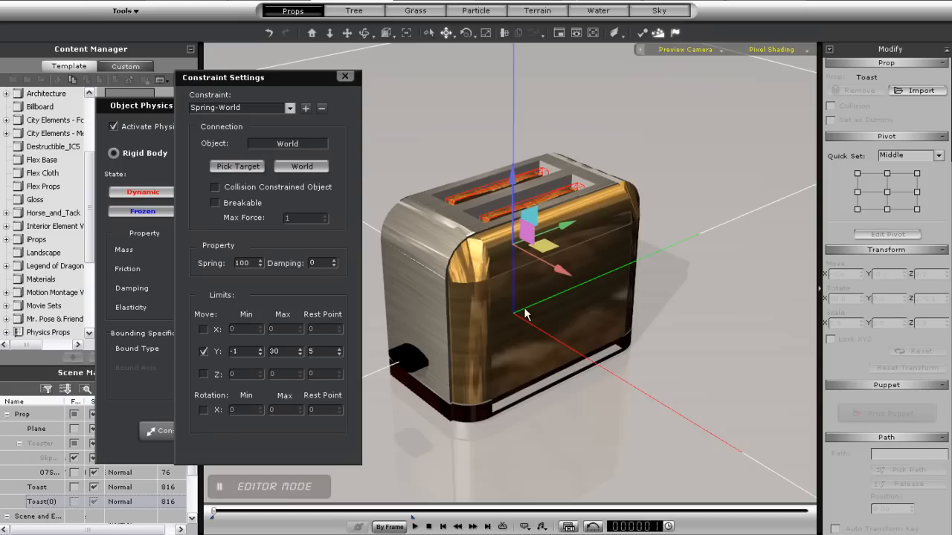
{"action": "mouse_move", "coordinate": [240, 418]}
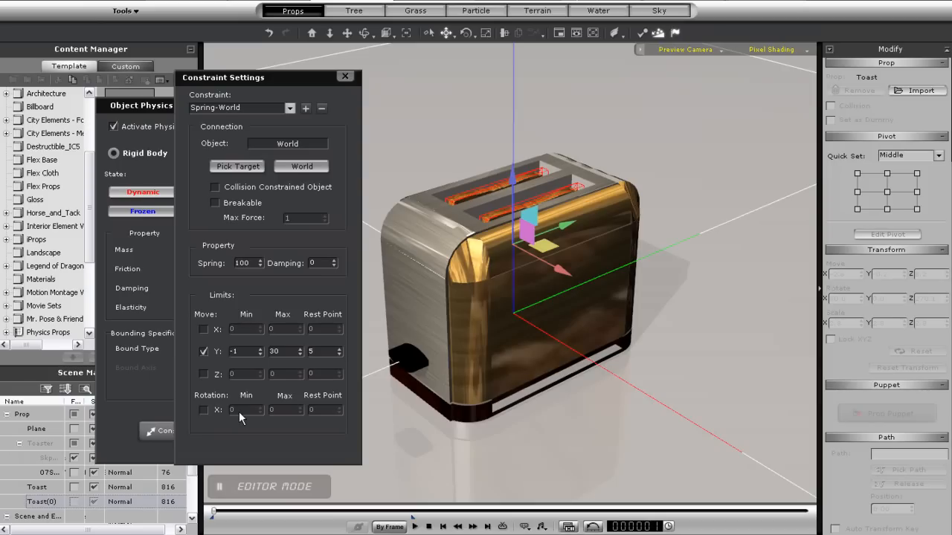
{"action": "left_click", "coordinate": [414, 526]}
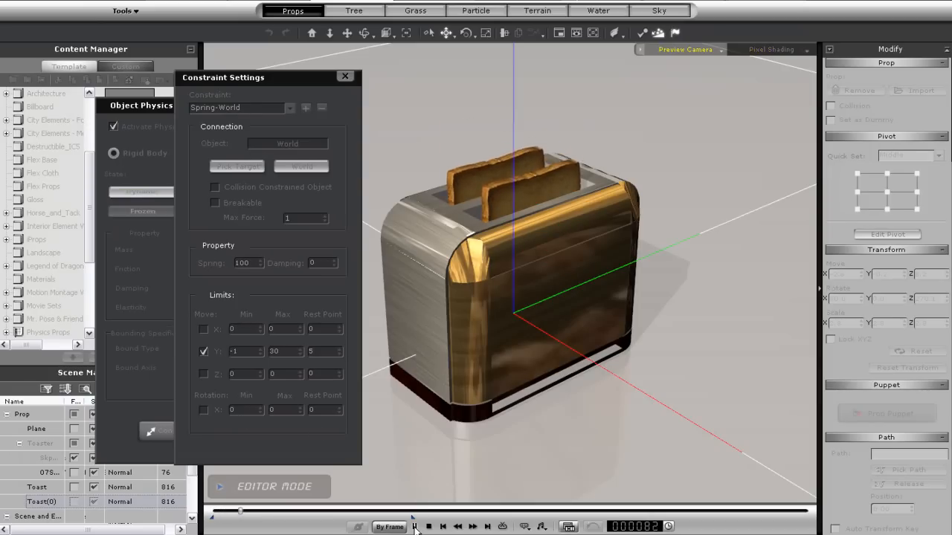
- Stop playback, raise the toast's spring strength to 500, and edit its damping
{"action": "left_click", "coordinate": [413, 526]}
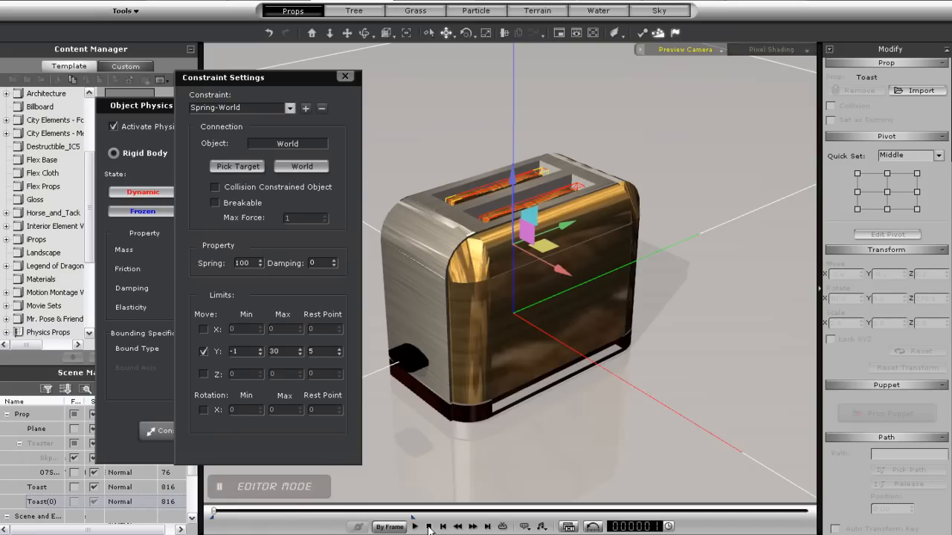
{"action": "left_click", "coordinate": [242, 263]}
{"action": "type", "text": "500"}
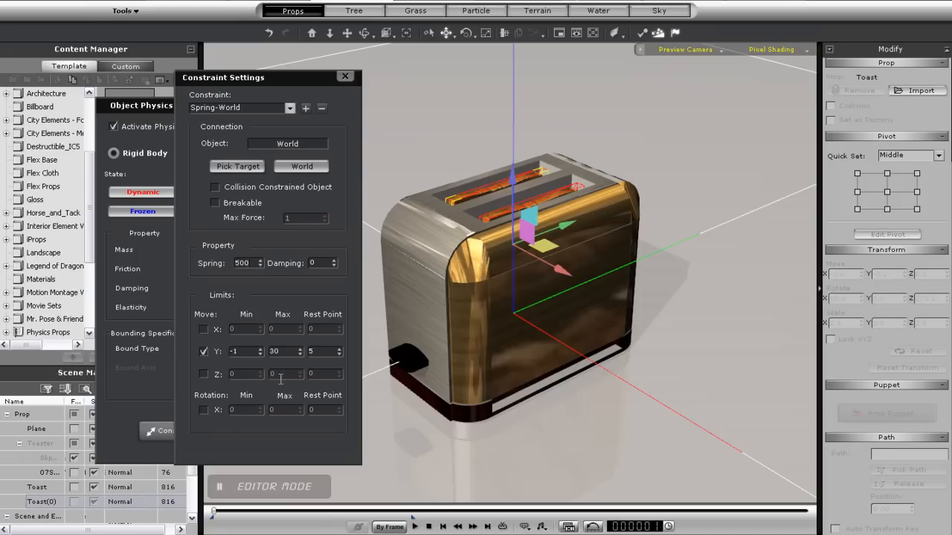
{"action": "left_click", "coordinate": [414, 526]}
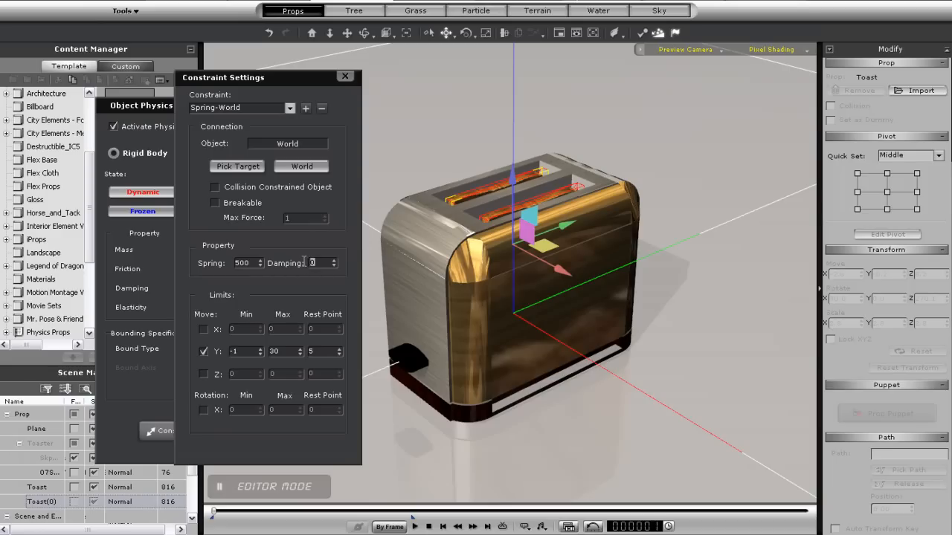
{"action": "mouse_move", "coordinate": [469, 283]}
{"action": "type", "text": "90"}
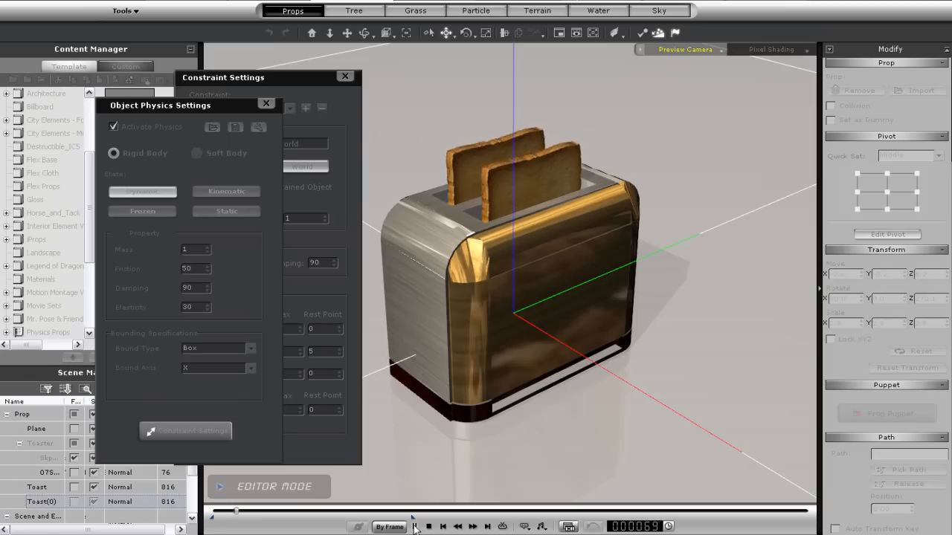
- Set the toast's physics damping to 95 and lower its spring strength to 300
{"action": "left_click", "coordinate": [428, 526]}
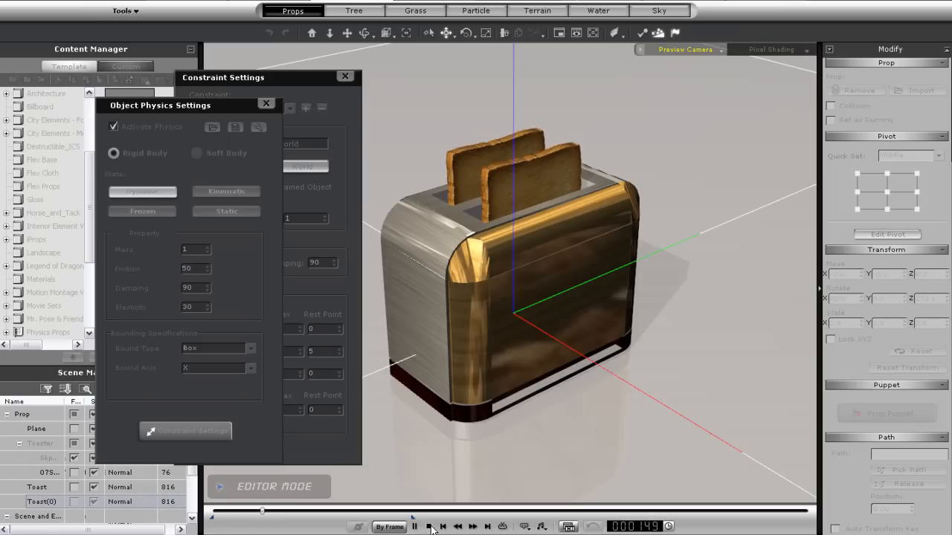
{"action": "left_click", "coordinate": [414, 526]}
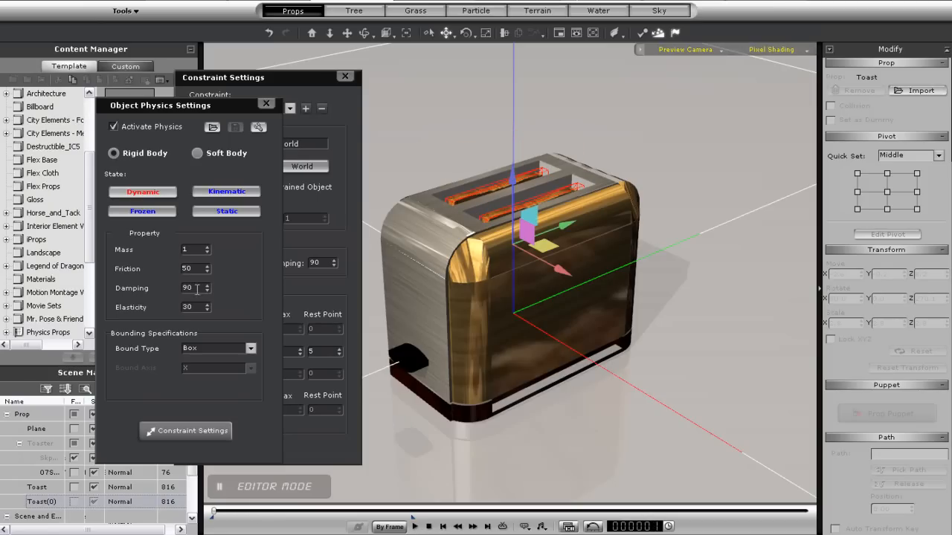
{"action": "left_click", "coordinate": [207, 284]}
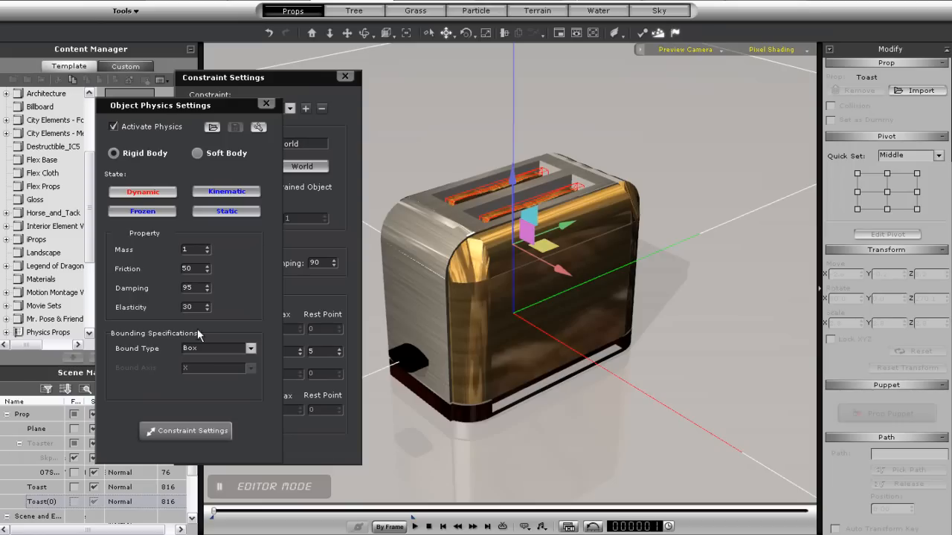
{"action": "left_click", "coordinate": [413, 526]}
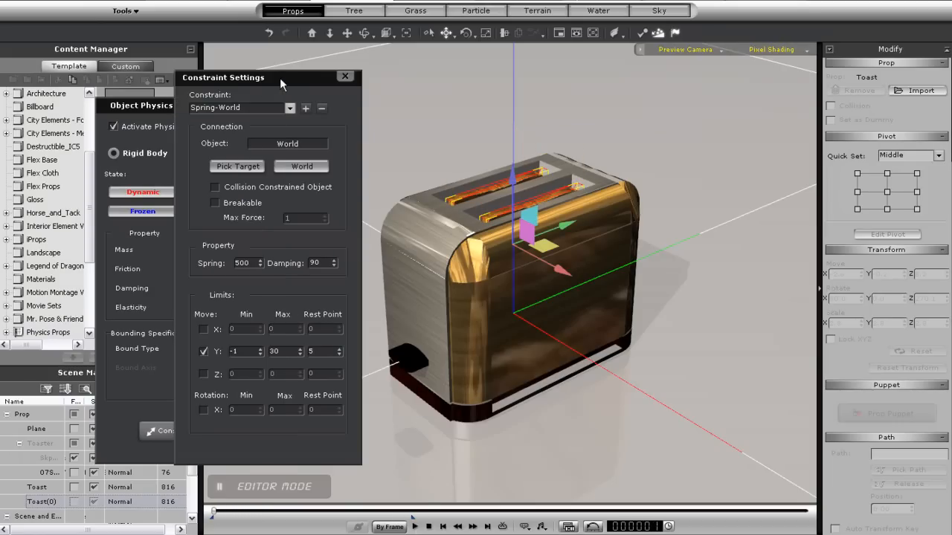
{"action": "mouse_move", "coordinate": [243, 254]}
{"action": "type", "text": "300"}
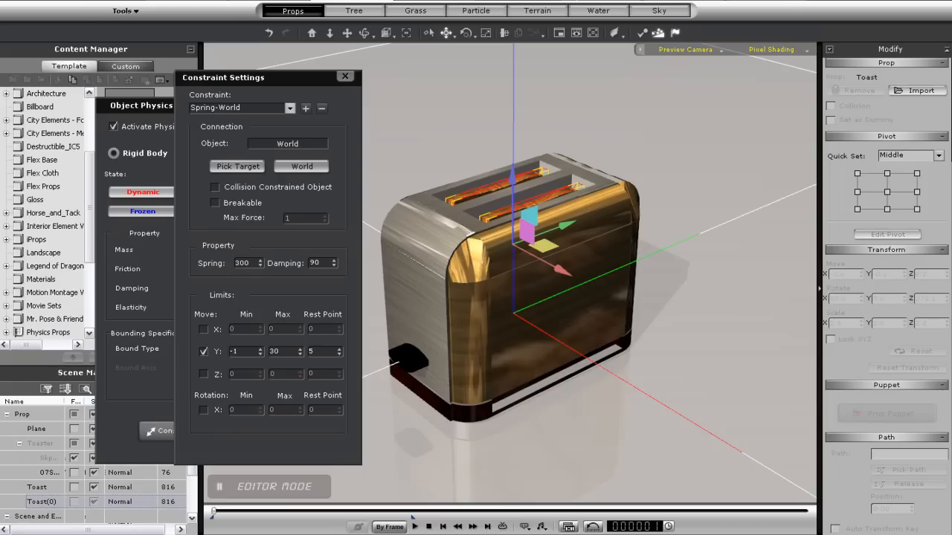
{"action": "left_click", "coordinate": [414, 526]}
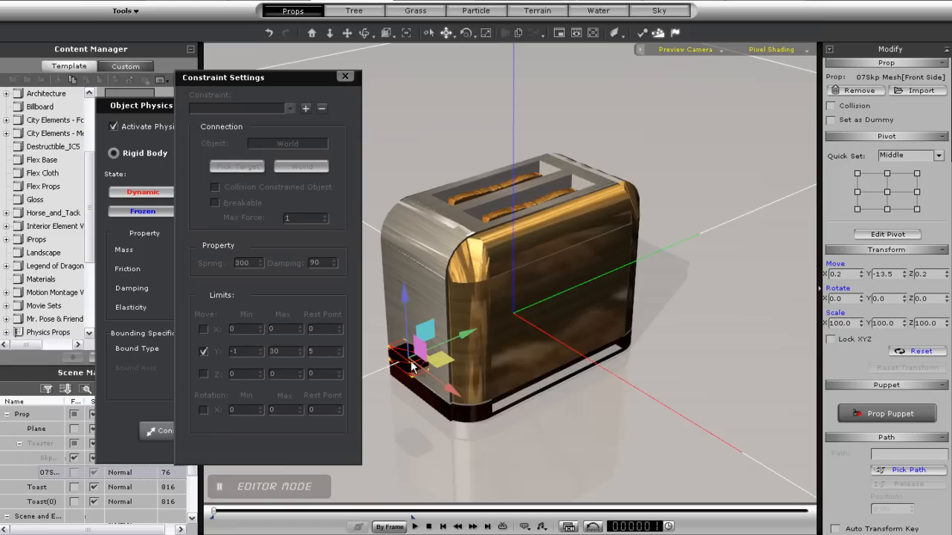
- Give the toaster lever damping 95 and a constraint rest point of 7, then test playback
{"action": "left_click", "coordinate": [345, 76]}
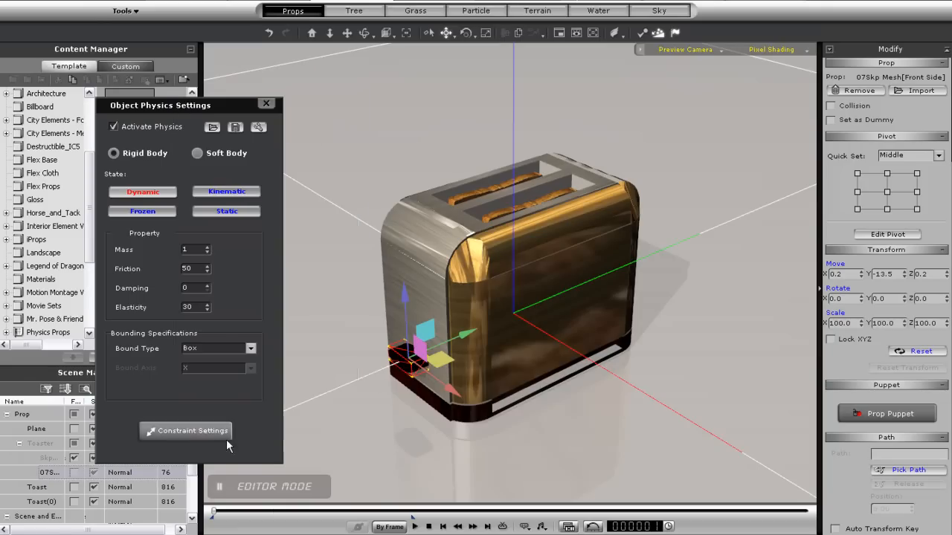
{"action": "left_click", "coordinate": [191, 431]}
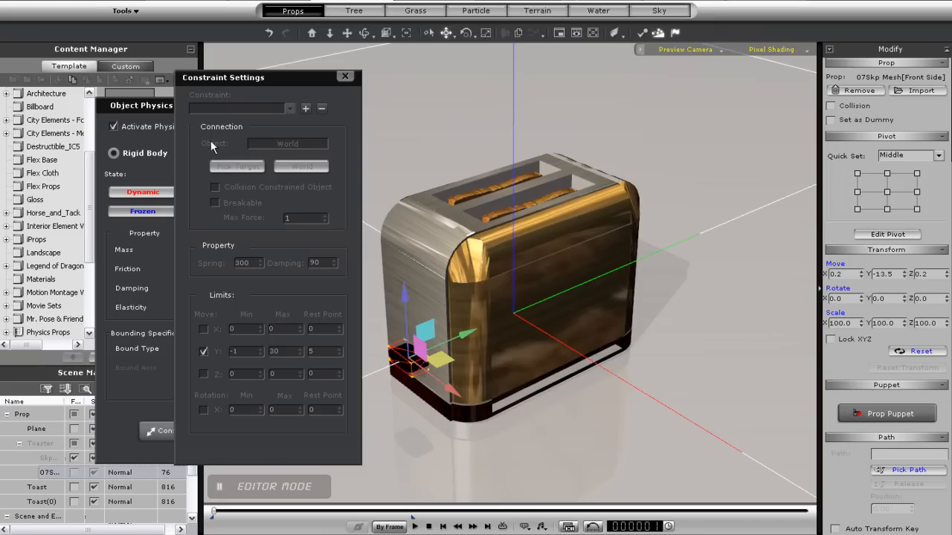
{"action": "left_click", "coordinate": [305, 107]}
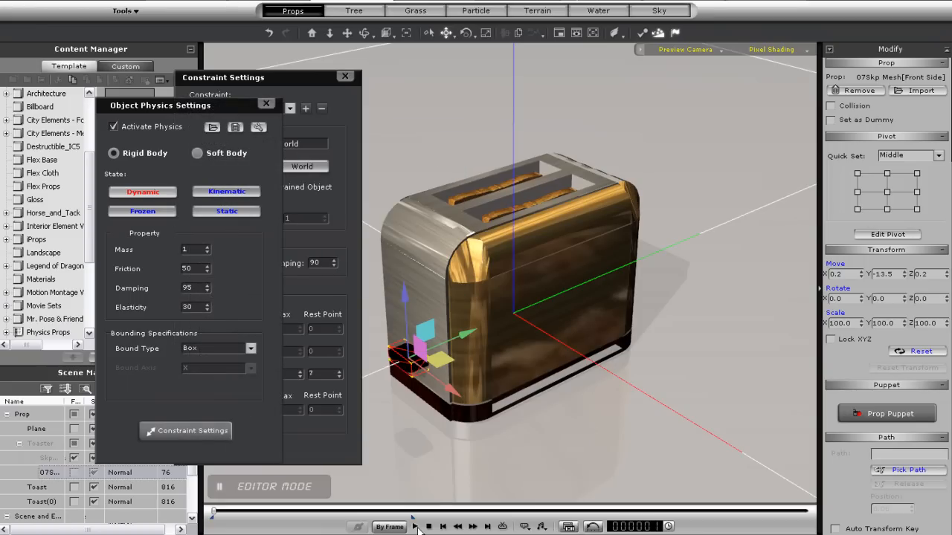
{"action": "left_click", "coordinate": [415, 527]}
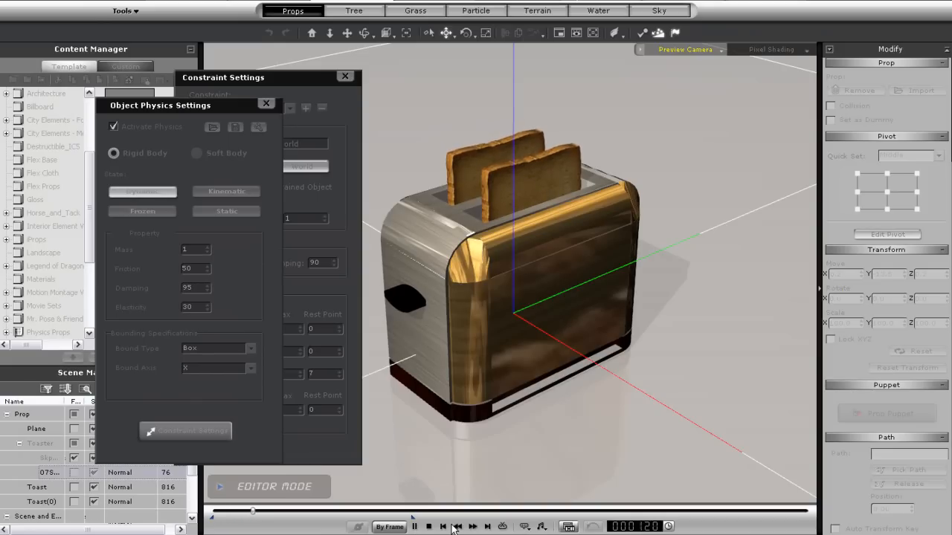
{"action": "left_click", "coordinate": [413, 527]}
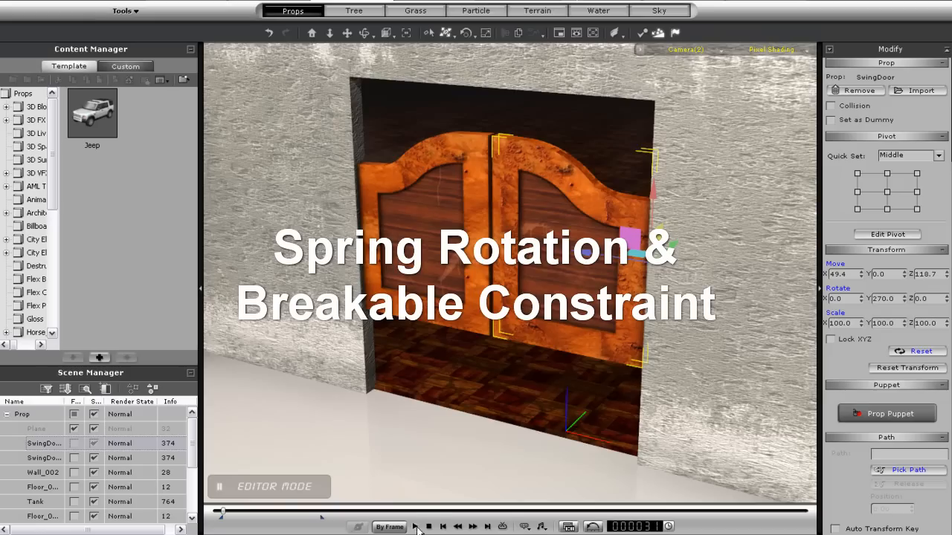
- Select both SwingDoor props together in the Scene Manager
{"action": "left_click", "coordinate": [414, 526]}
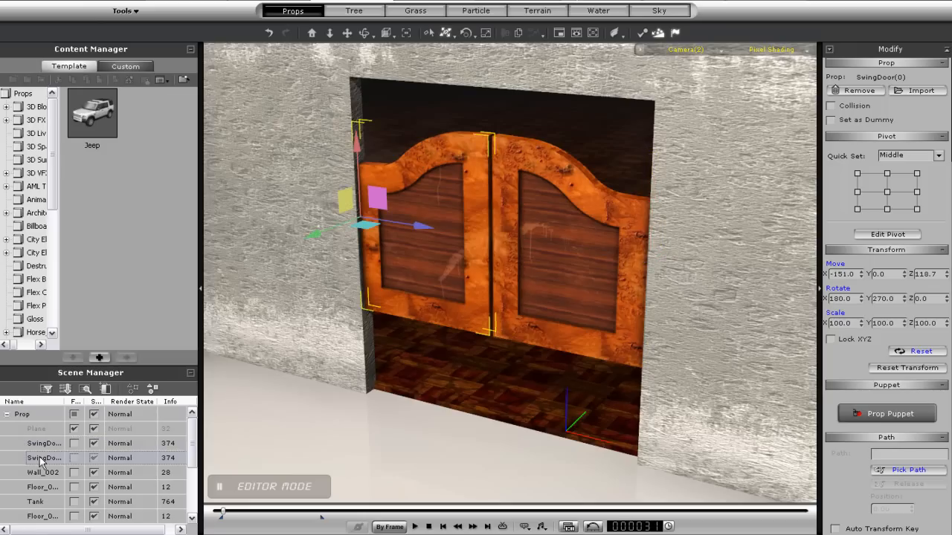
{"action": "left_click", "coordinate": [43, 443]}
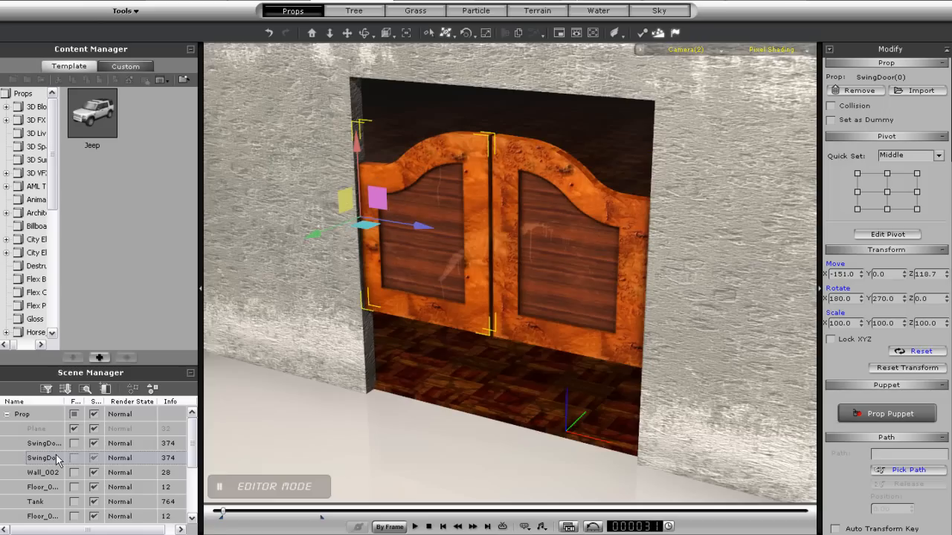
{"action": "mouse_move", "coordinate": [238, 455]}
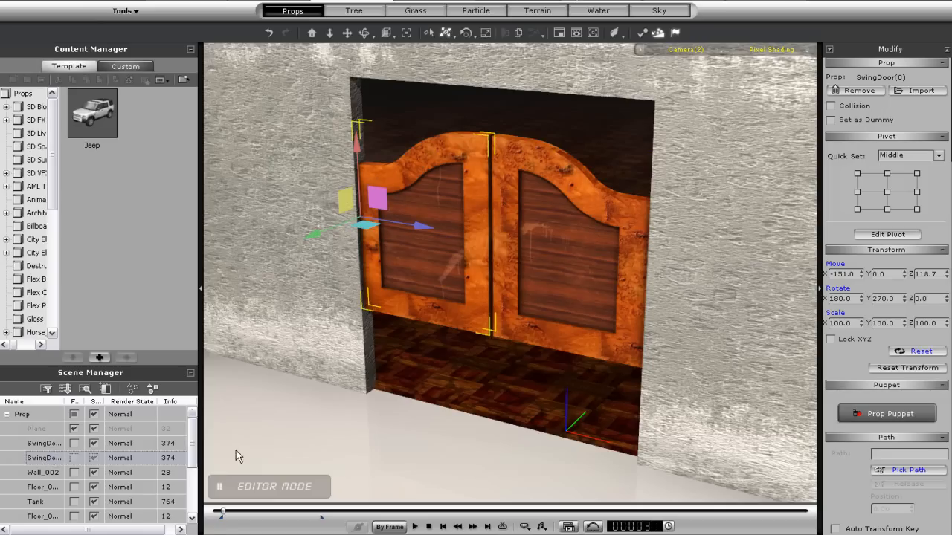
{"action": "left_click", "coordinate": [43, 443]}
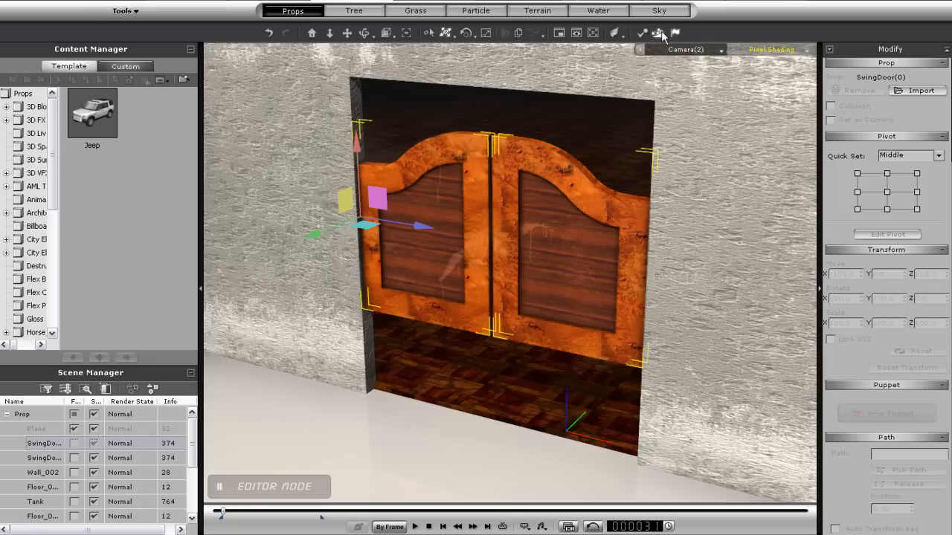
- Activate physics on the swing doors and test them with a playback
{"action": "left_click", "coordinate": [657, 32]}
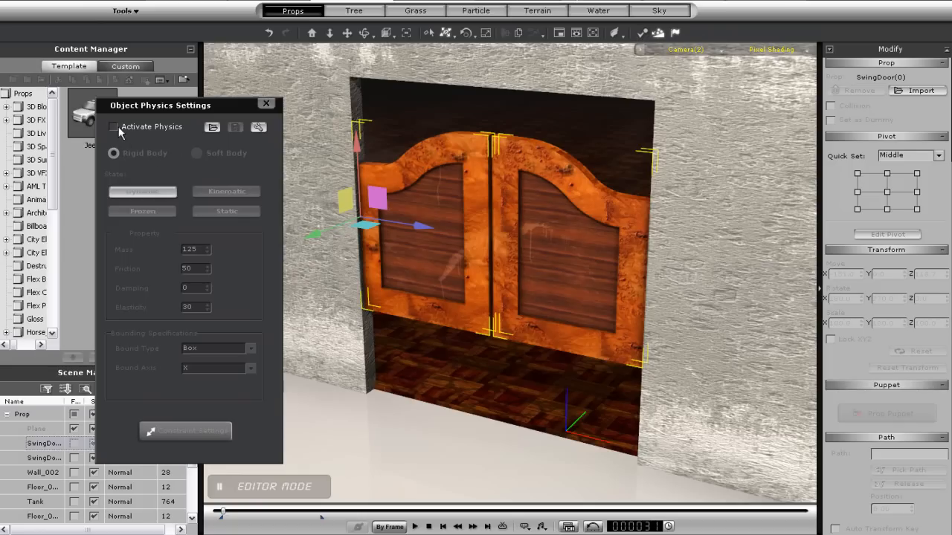
{"action": "left_click", "coordinate": [114, 126]}
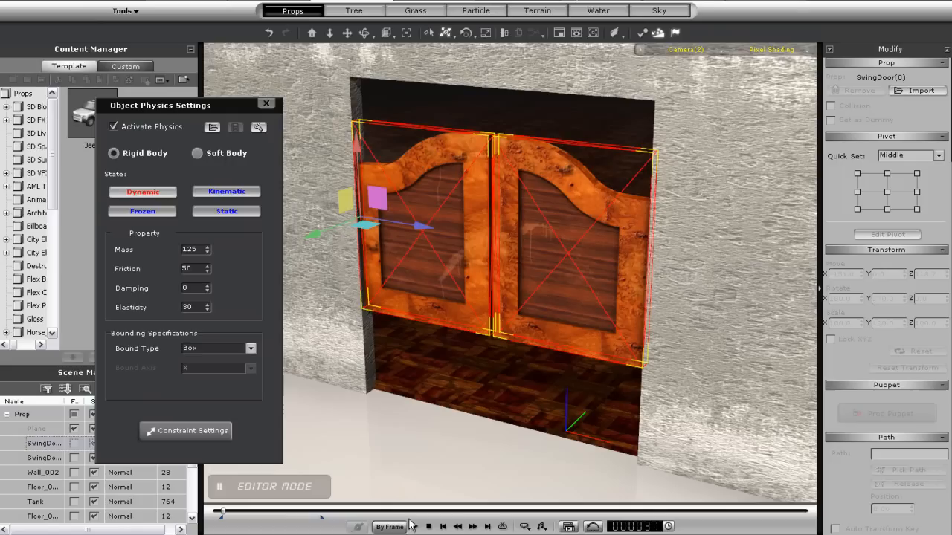
{"action": "left_click", "coordinate": [427, 527]}
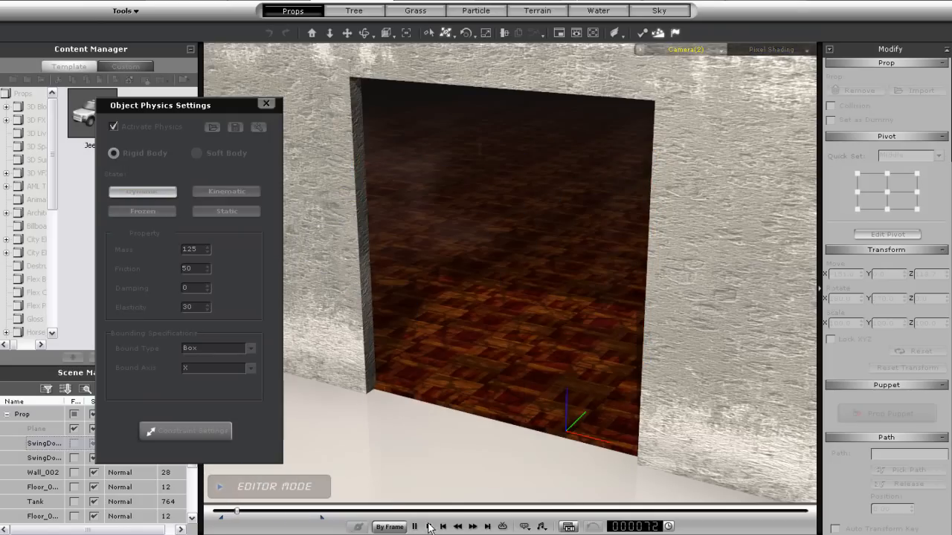
{"action": "left_click", "coordinate": [428, 527]}
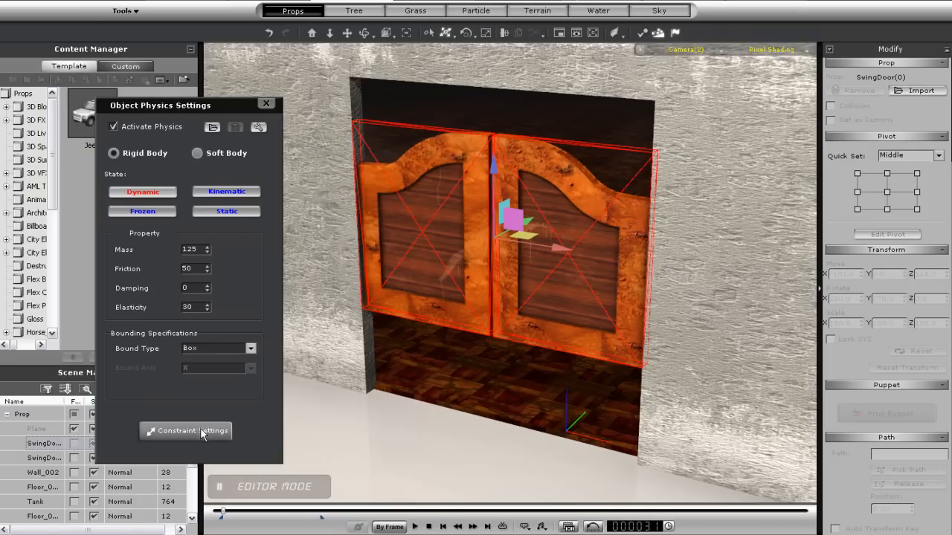
- Attach a Spring-World constraint to the doors and run a test simulation
{"action": "left_click", "coordinate": [186, 431]}
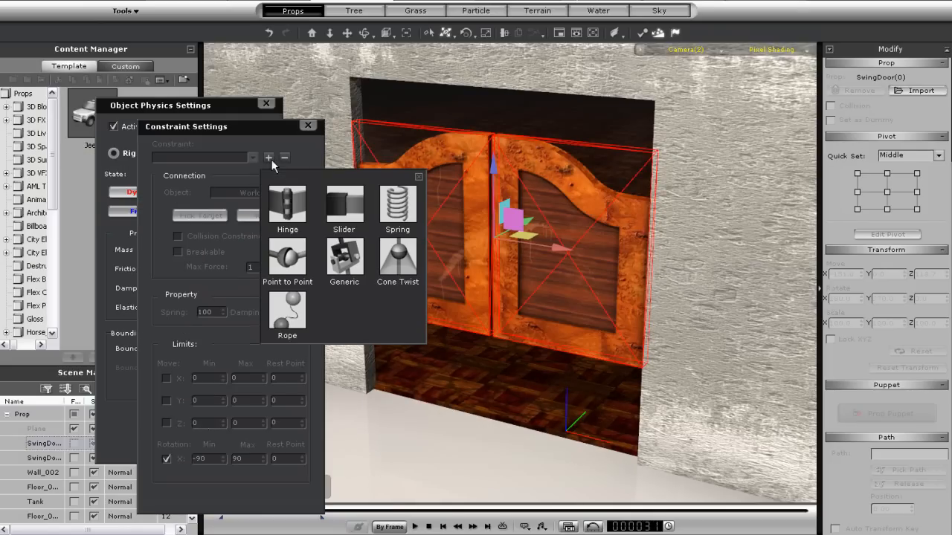
{"action": "left_click", "coordinate": [397, 205]}
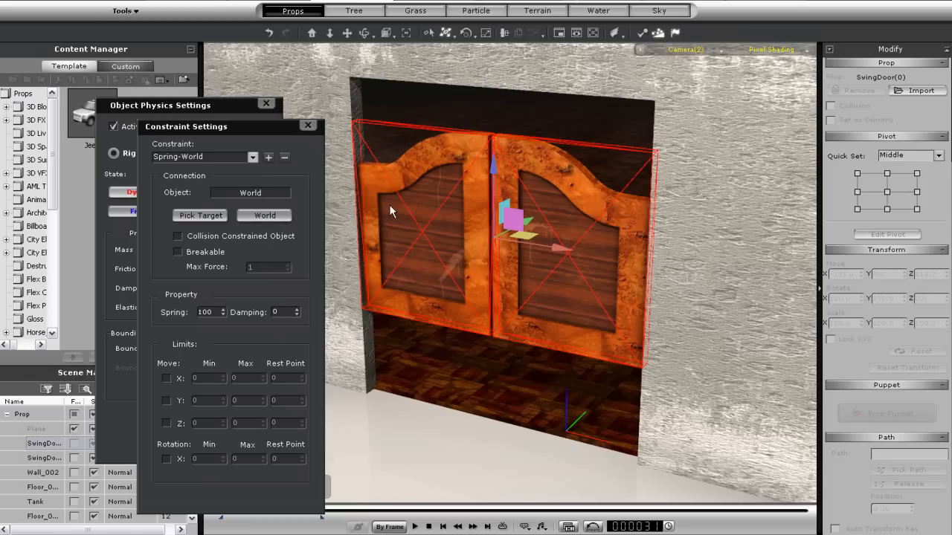
{"action": "mouse_move", "coordinate": [344, 217]}
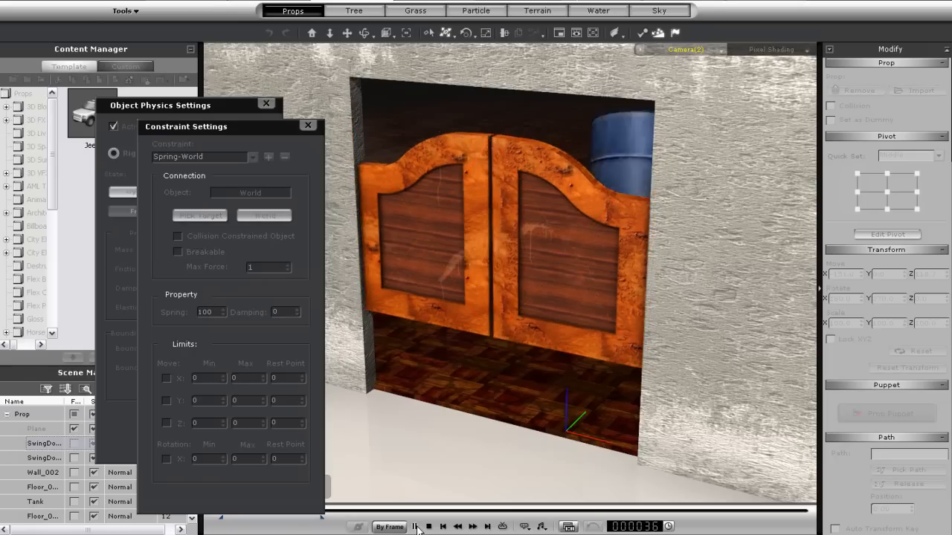
{"action": "left_click", "coordinate": [414, 527]}
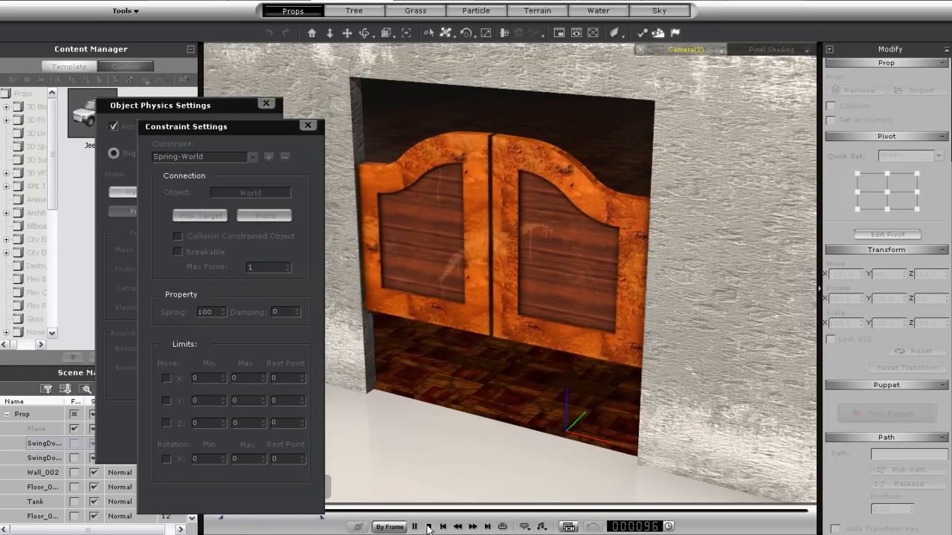
{"action": "left_click", "coordinate": [414, 526]}
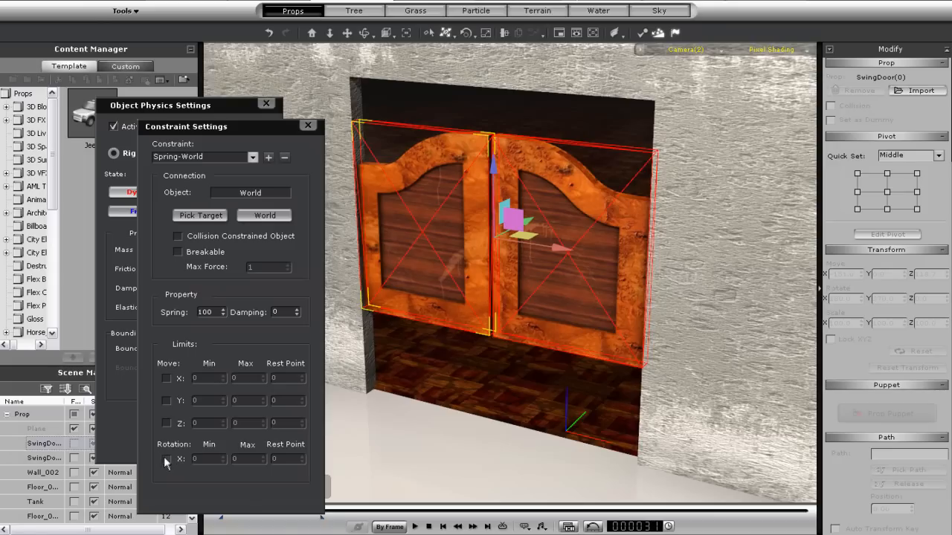
- Limit the doors' X rotation to -90 through 90 degrees and stop the test playback
{"action": "left_click", "coordinate": [167, 459]}
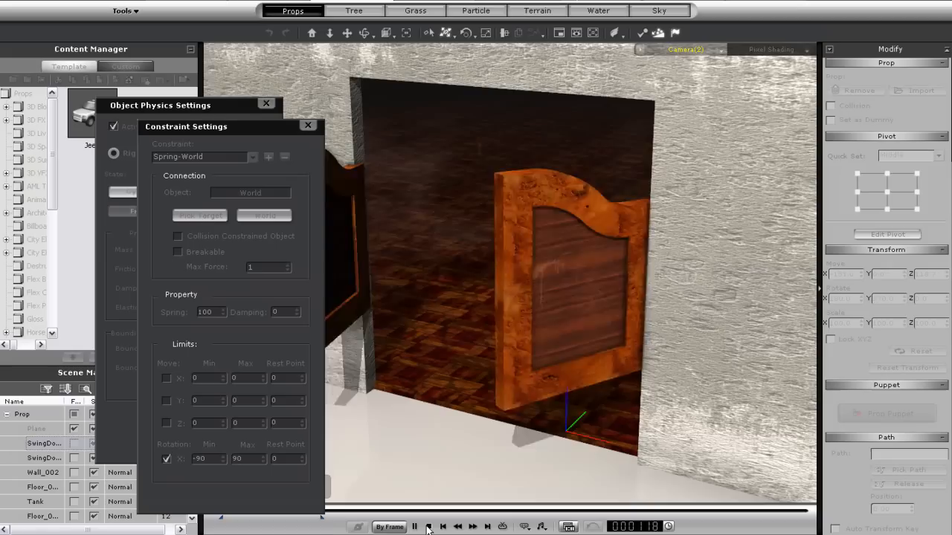
{"action": "left_click", "coordinate": [414, 526]}
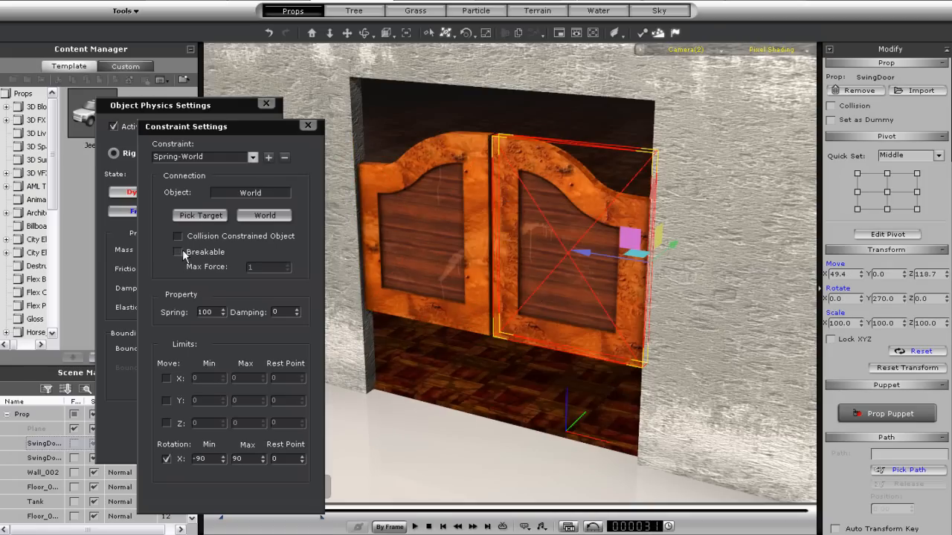
- Make the right door's constraint breakable at max force 10 and replay the simulation
{"action": "left_click", "coordinate": [178, 252]}
{"action": "type", "text": "0"}
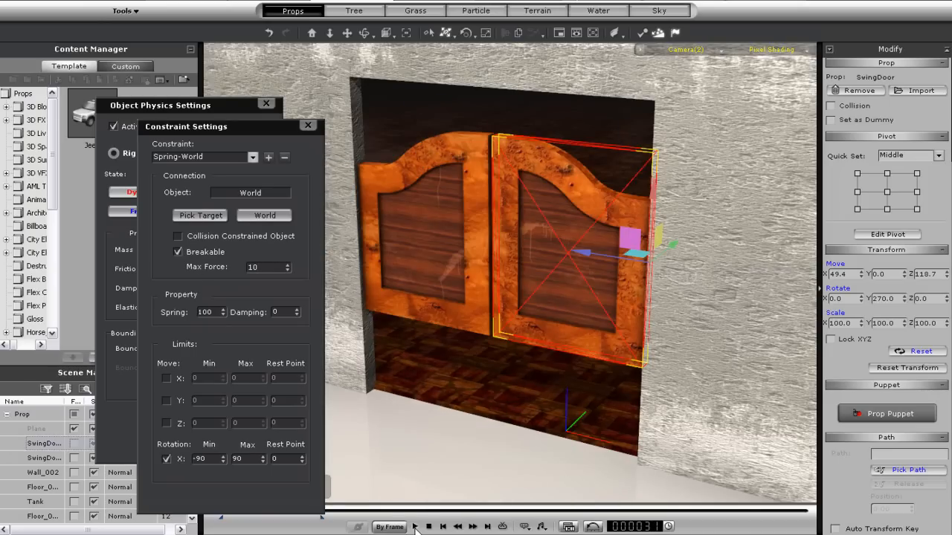
{"action": "left_click", "coordinate": [414, 527]}
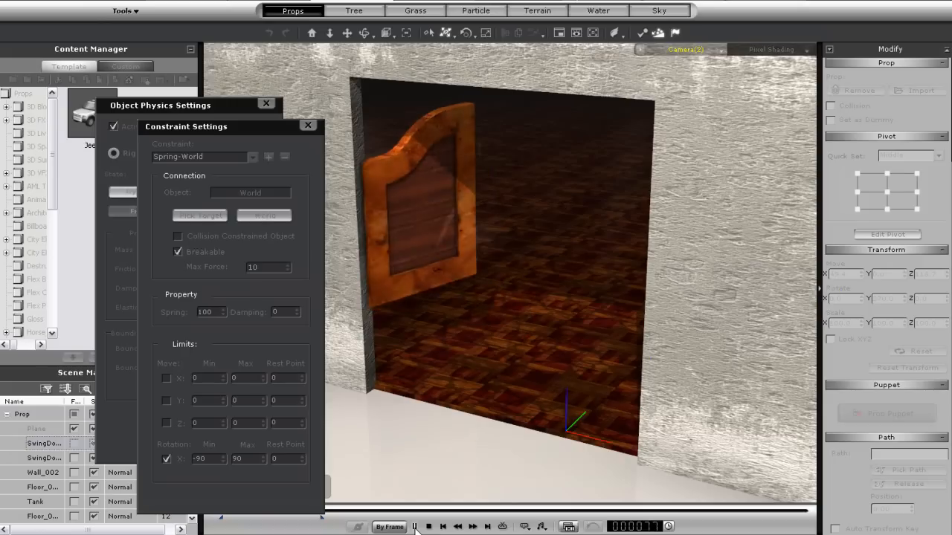
{"action": "left_click", "coordinate": [414, 526]}
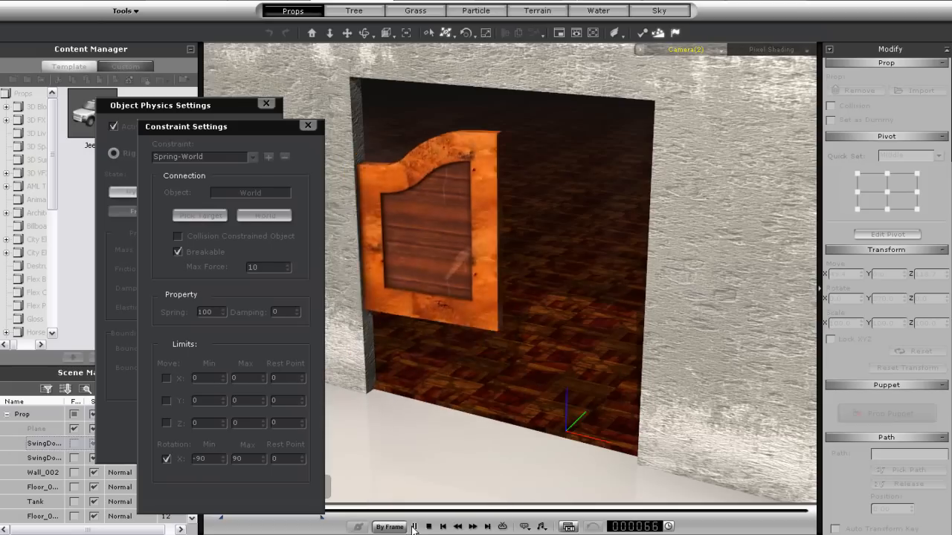
{"action": "left_click", "coordinate": [414, 526]}
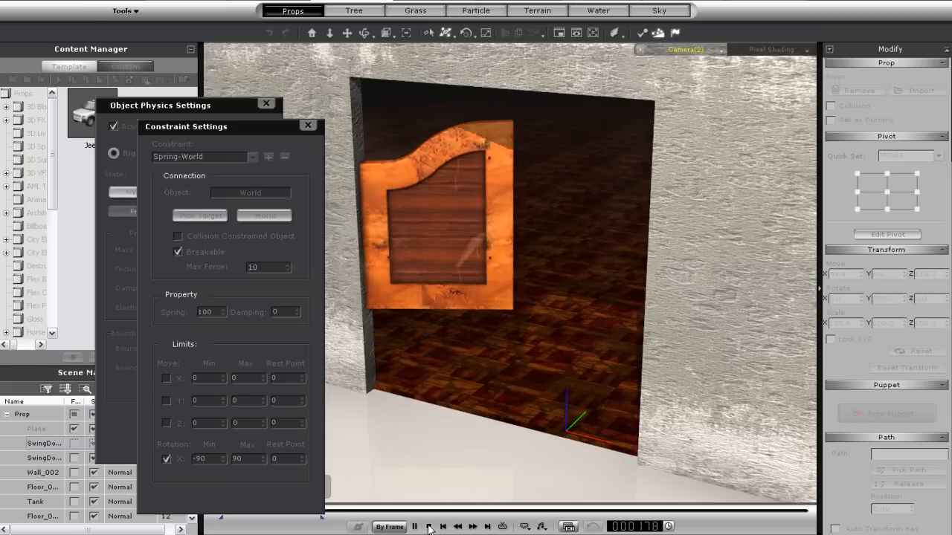
{"action": "left_click", "coordinate": [414, 526]}
{"action": "type", "text": "-180"}
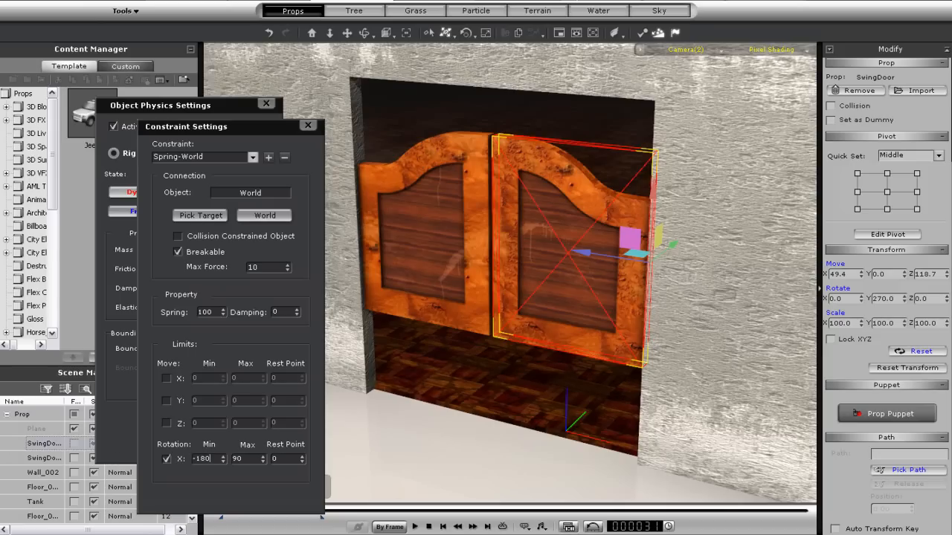
- Set the doors' X rotation range to -180 through 180 and play the simulation
{"action": "triple_click", "coordinate": [245, 459]}
{"action": "type", "text": "180"}
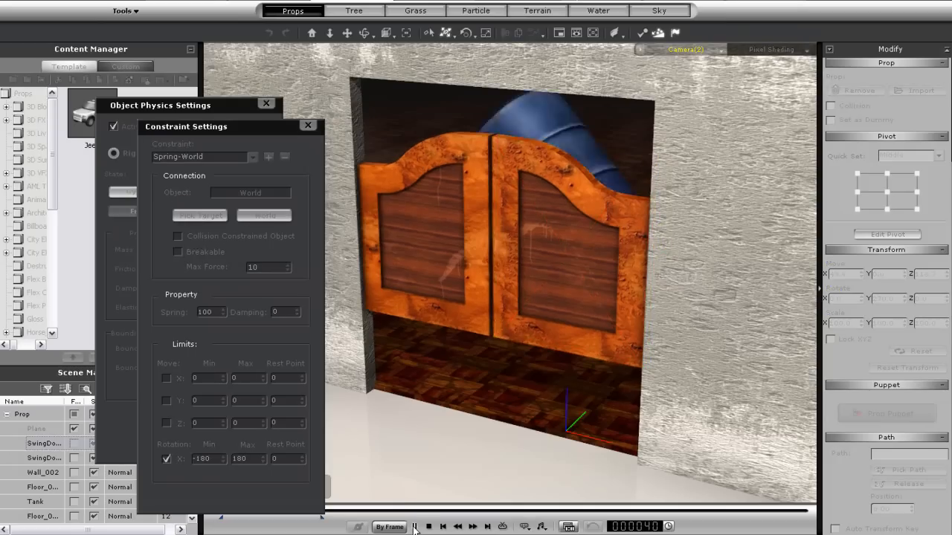
{"action": "left_click", "coordinate": [415, 526]}
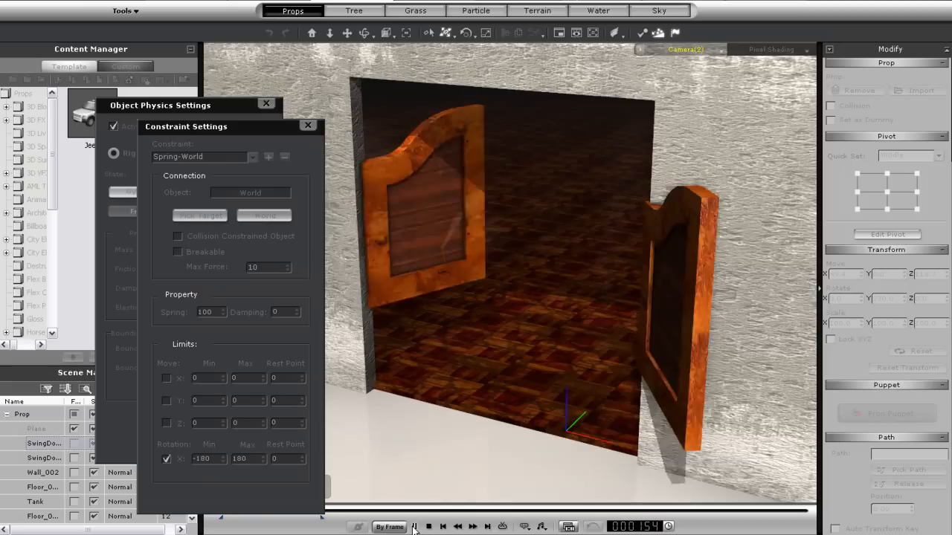
{"action": "left_click", "coordinate": [428, 527]}
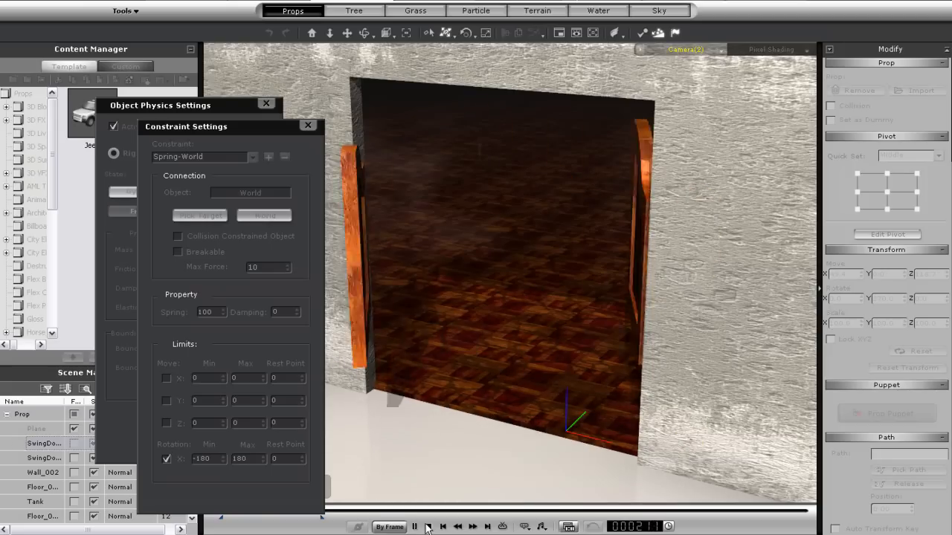